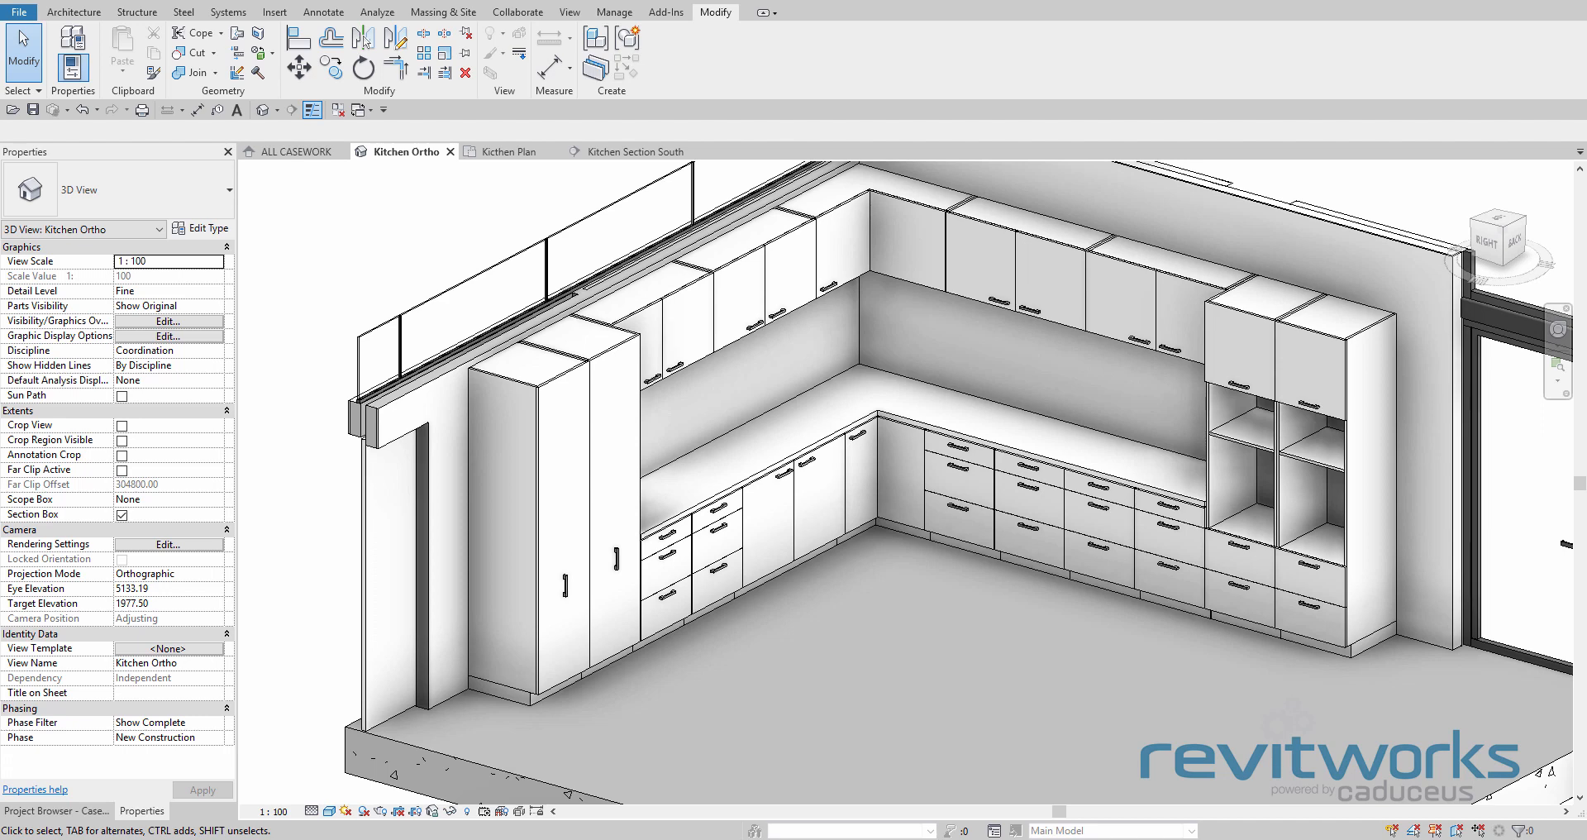
mouse_move(624, 153)
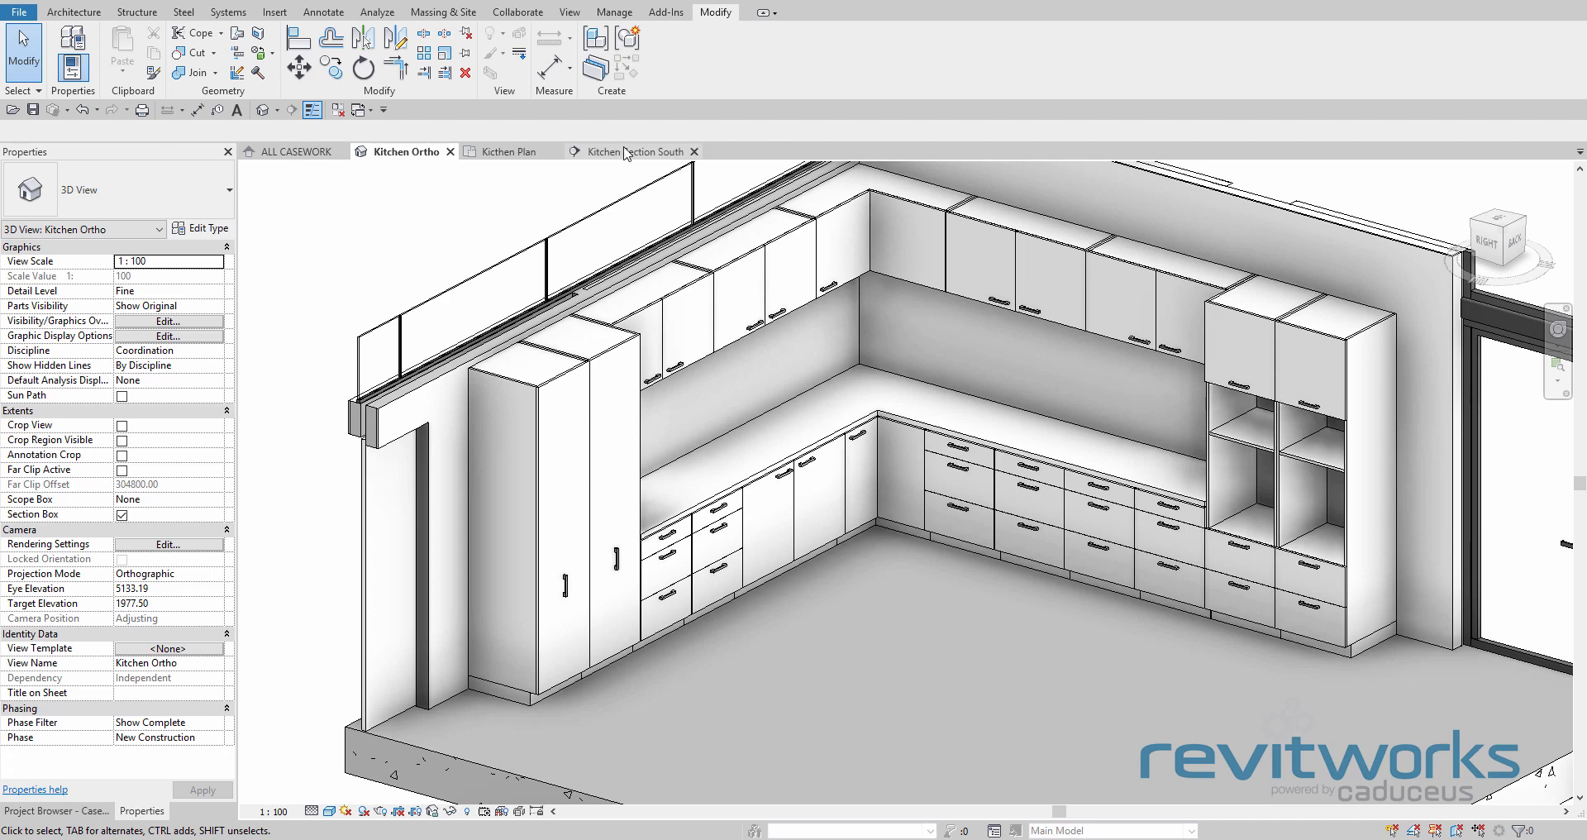
Switch to Kitchen Section South and sketch the intended pantry and overhead layout over the tall units
click(635, 150)
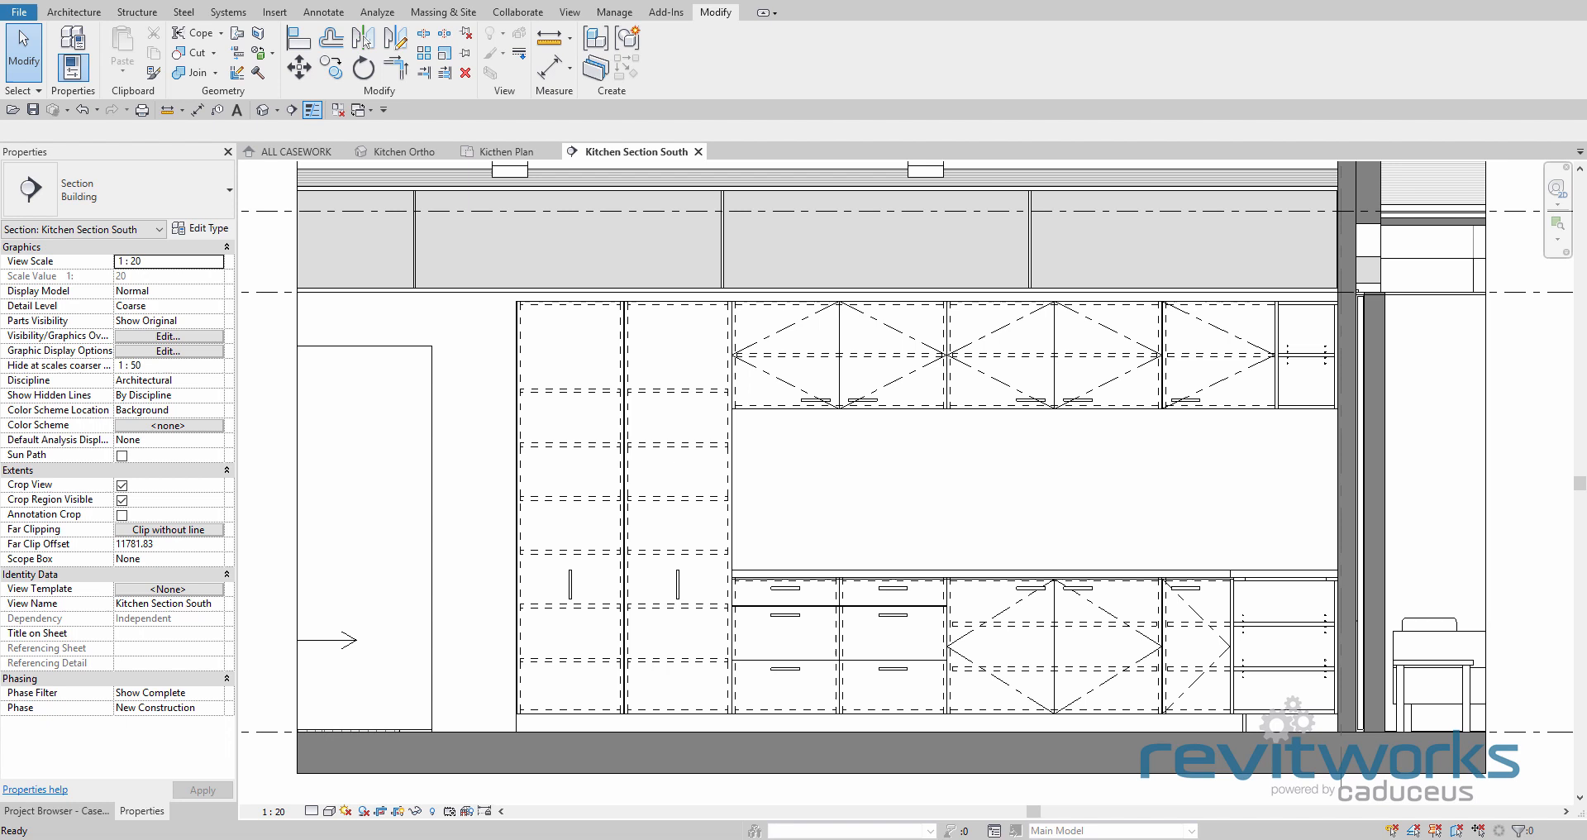
drag(511, 408, 739, 410)
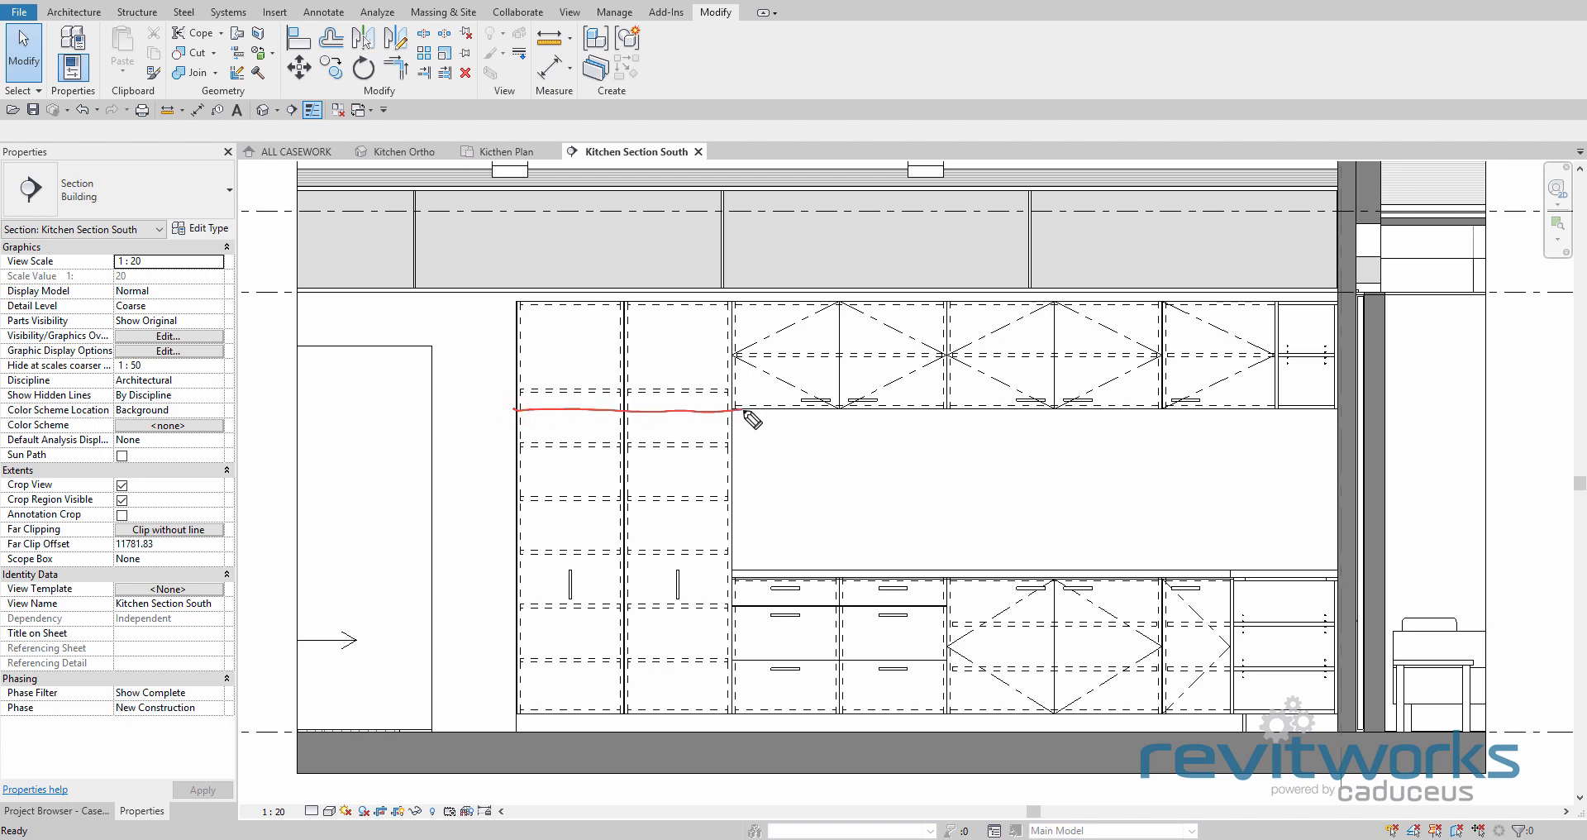
drag(729, 410, 628, 420)
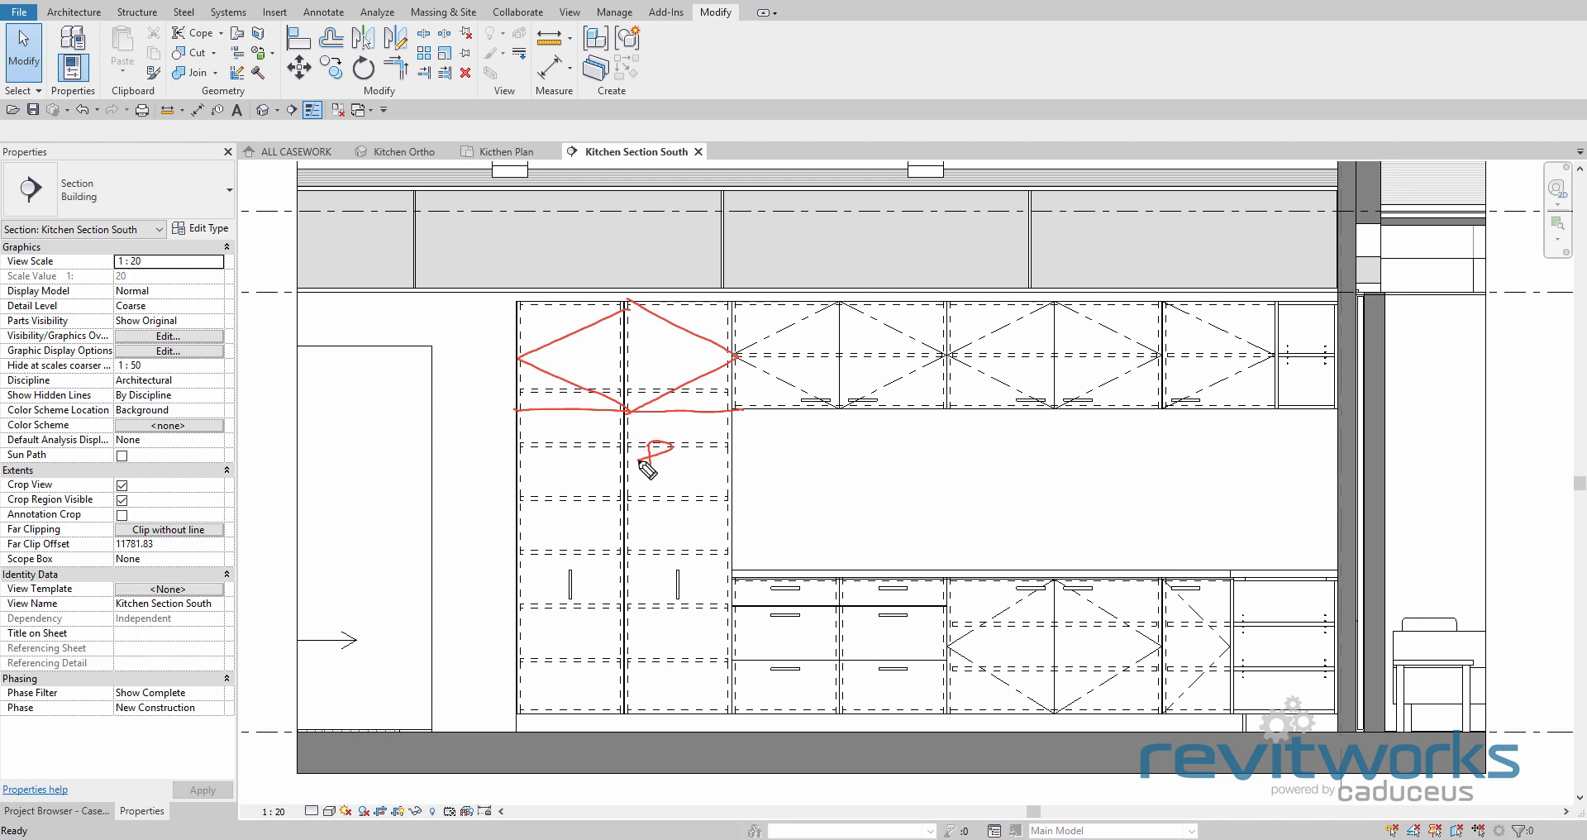
drag(525, 425, 547, 703)
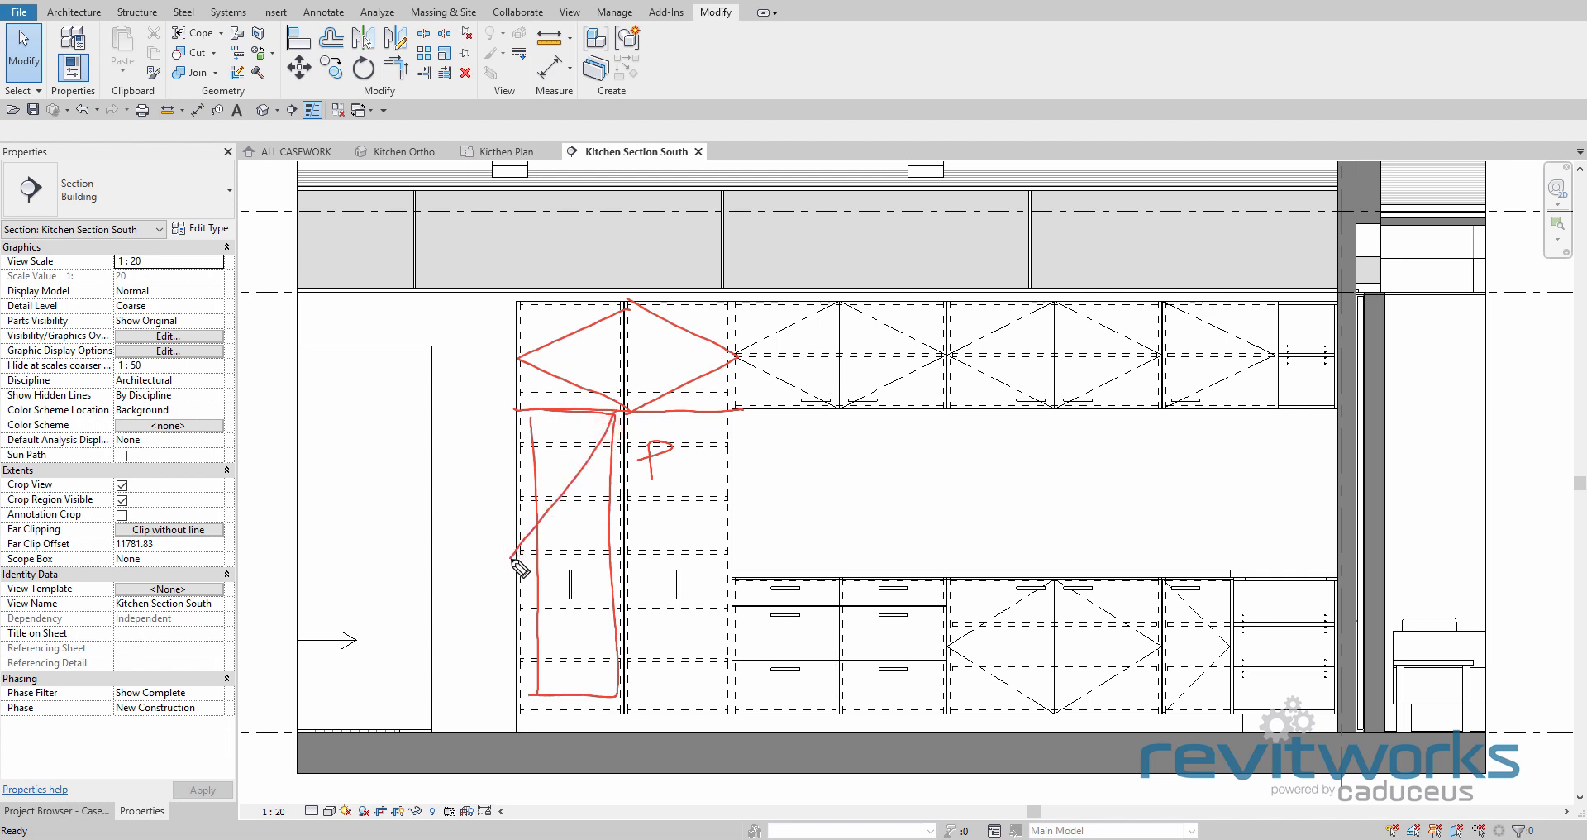
drag(506, 557, 628, 713)
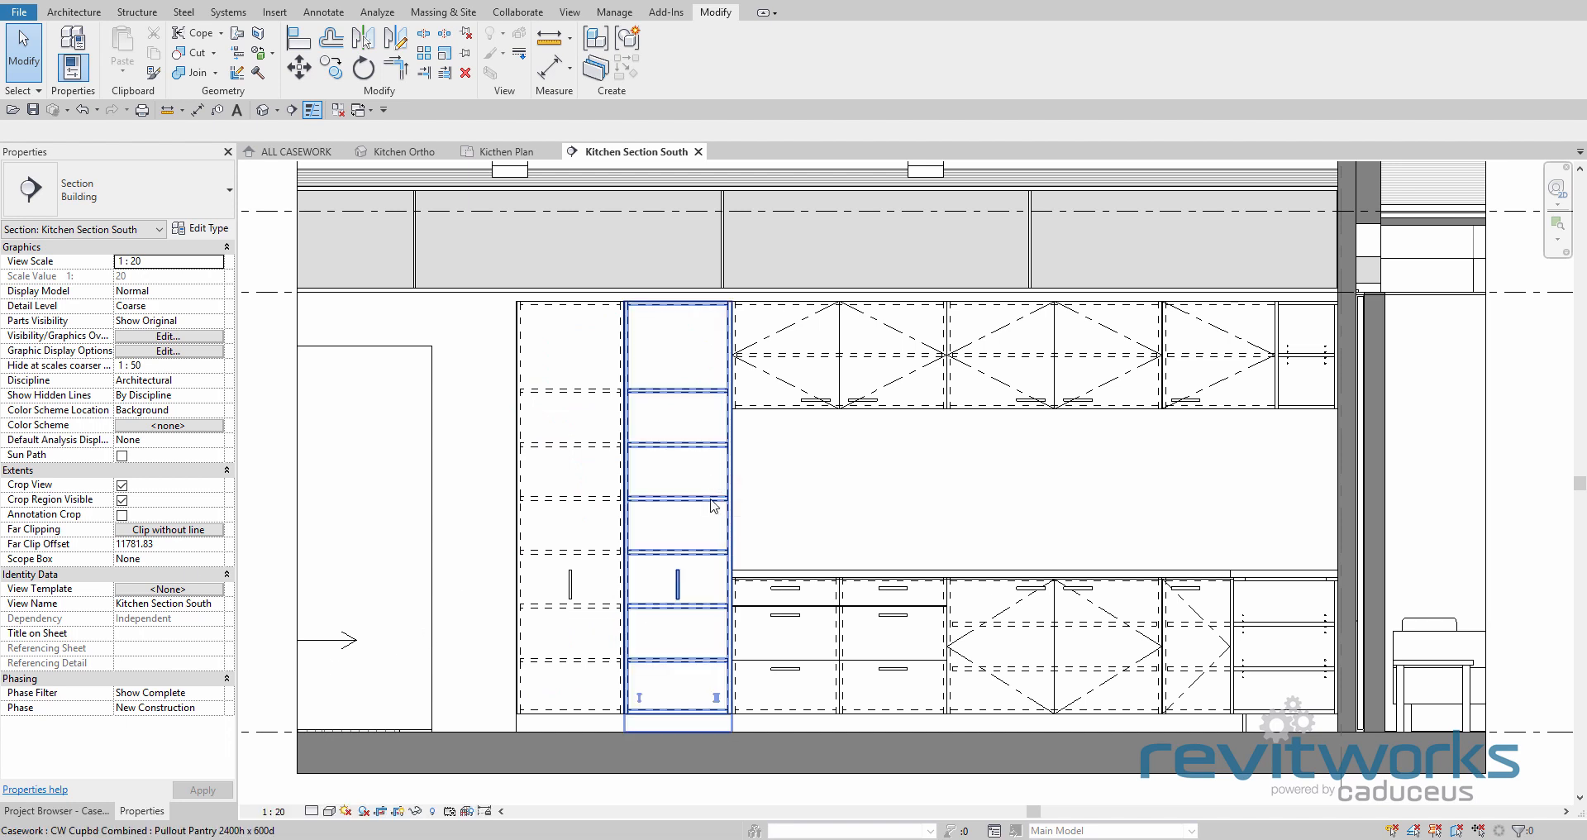
Duplicate the second pantry's type as Pullout Pantry 1800h x 600d with Height 1800 and apply it
click(674, 506)
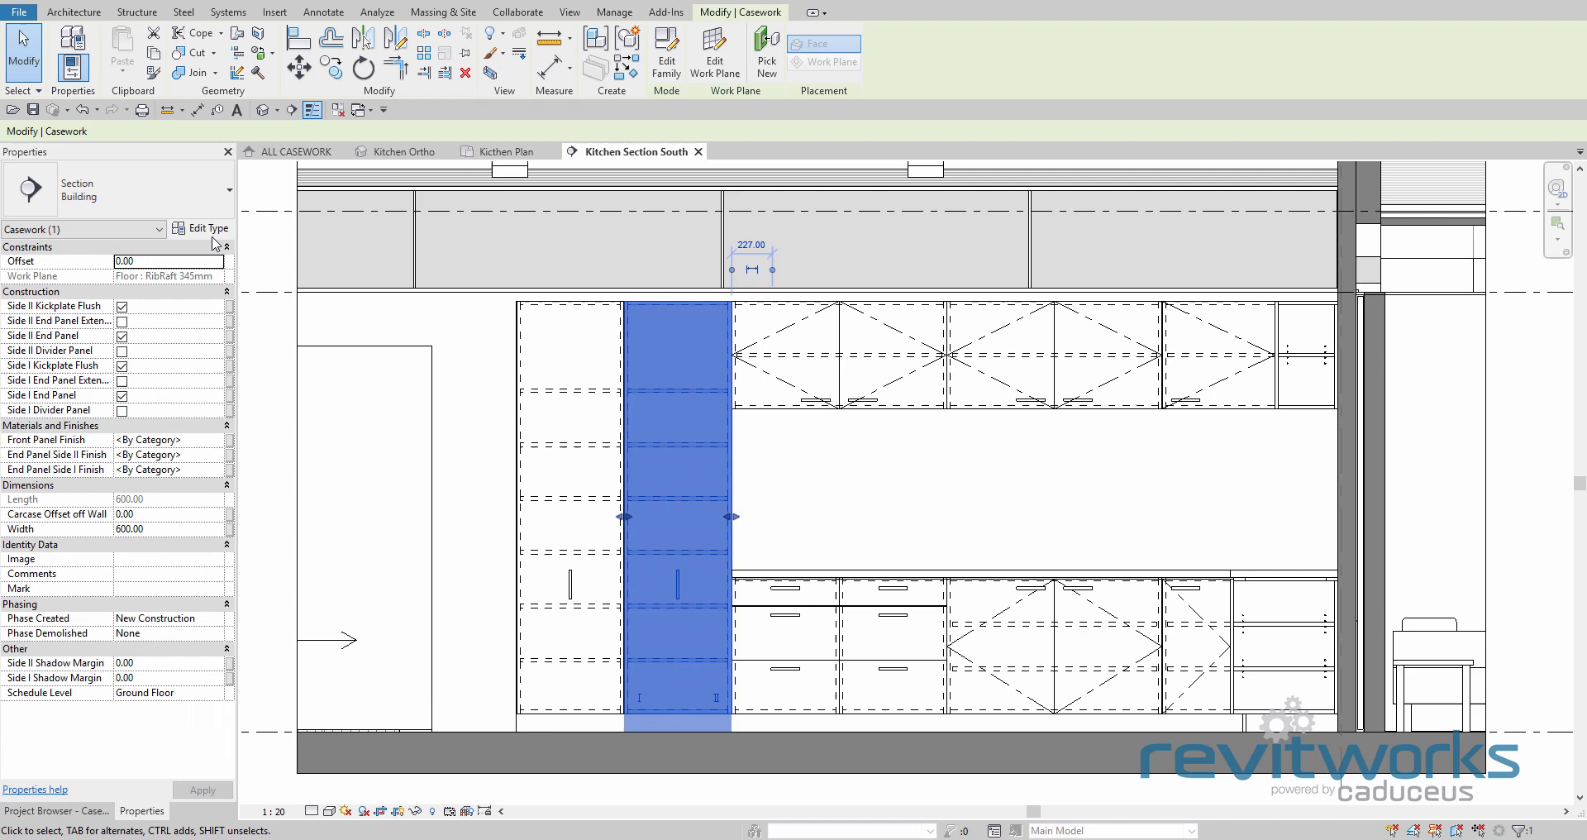
click(207, 228)
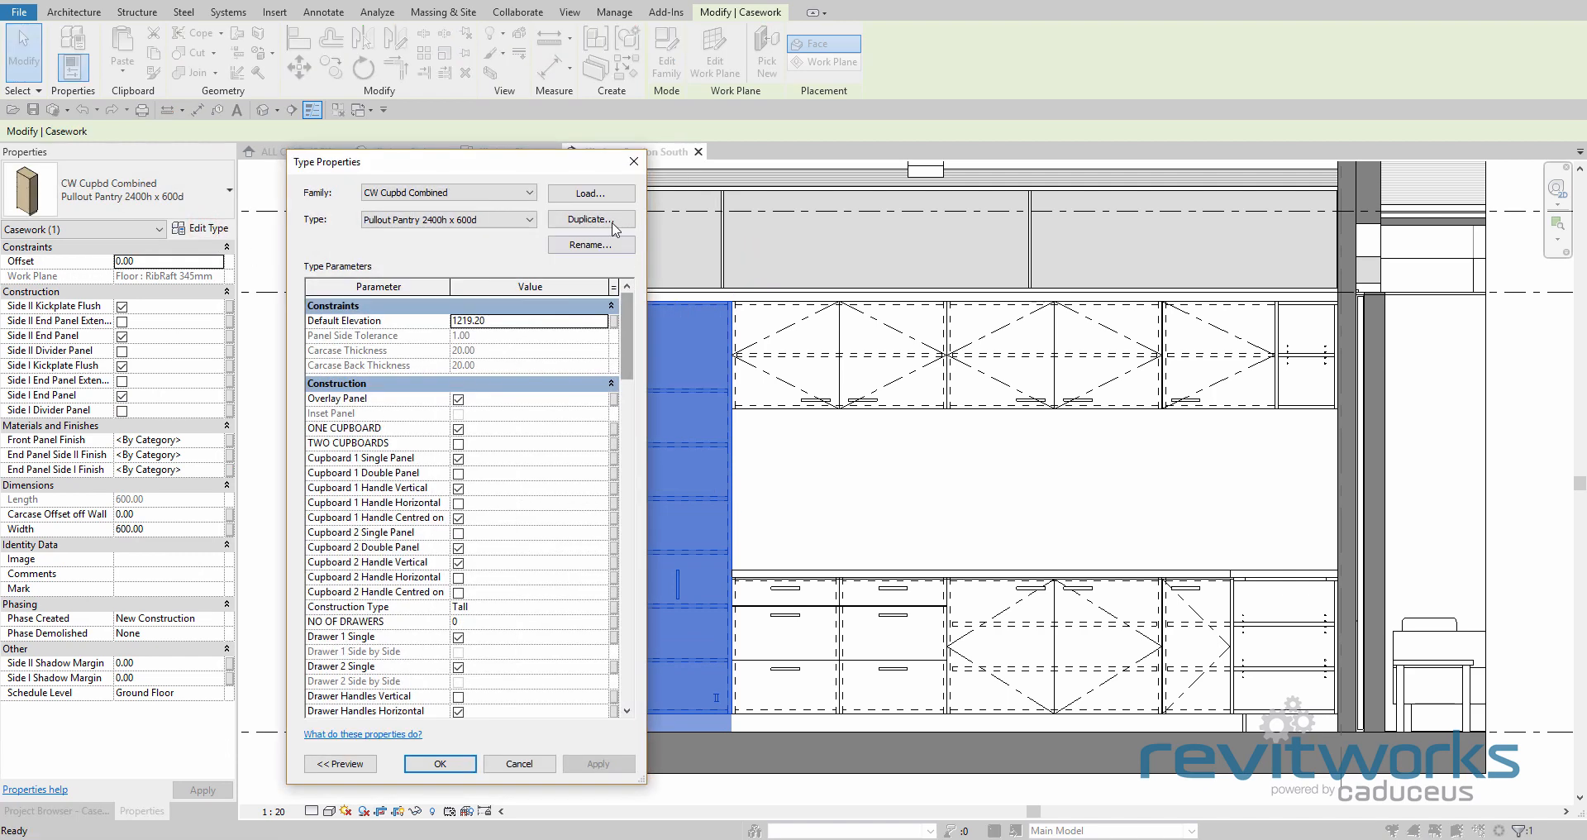
click(592, 218)
text(Pullout Pantry 1800h x 600d 2)
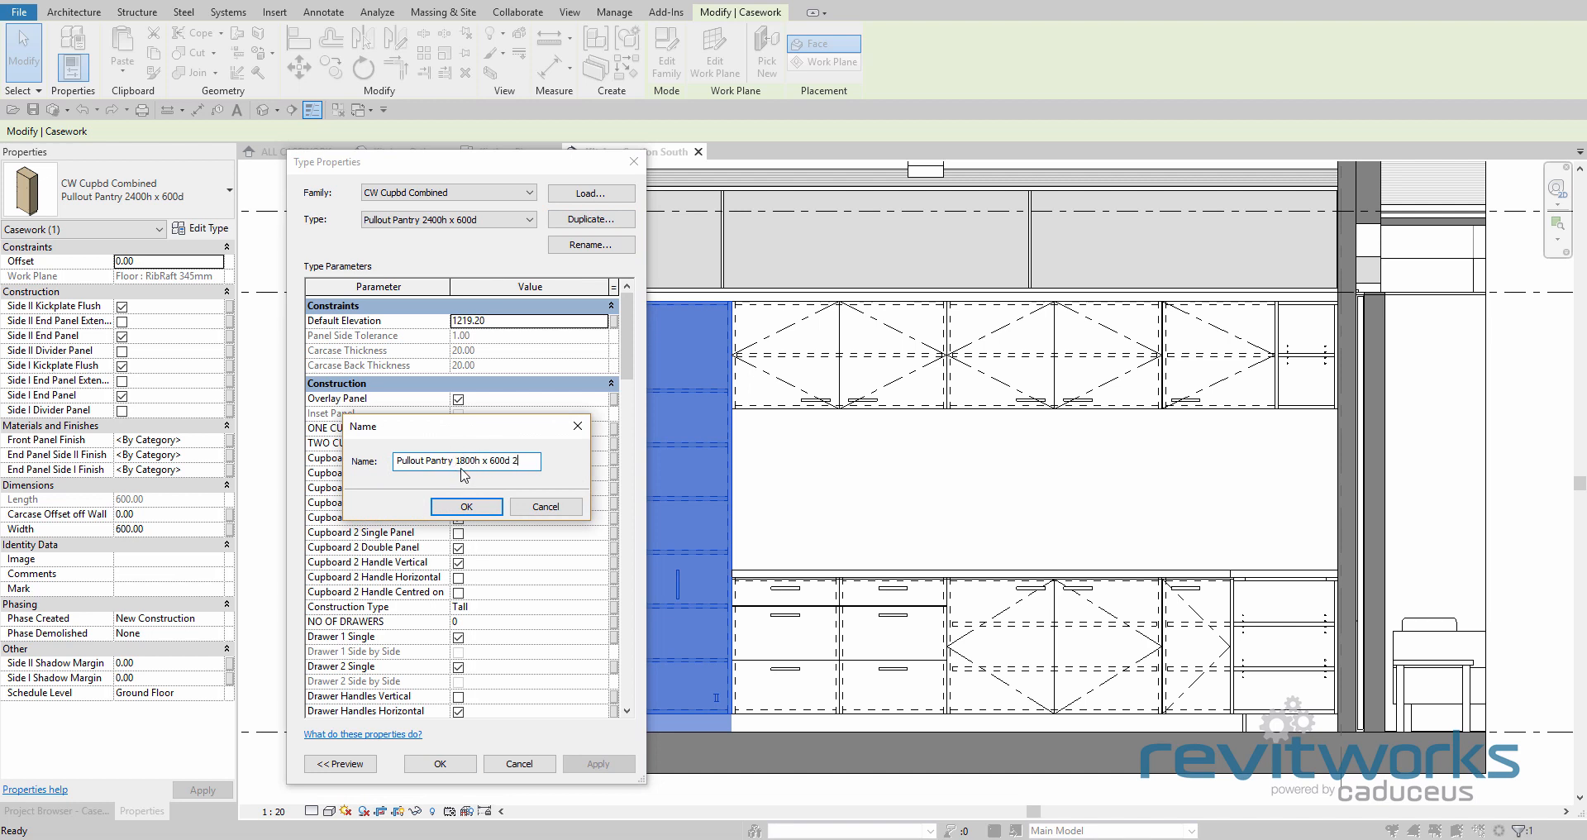
click(466, 506)
text(1)
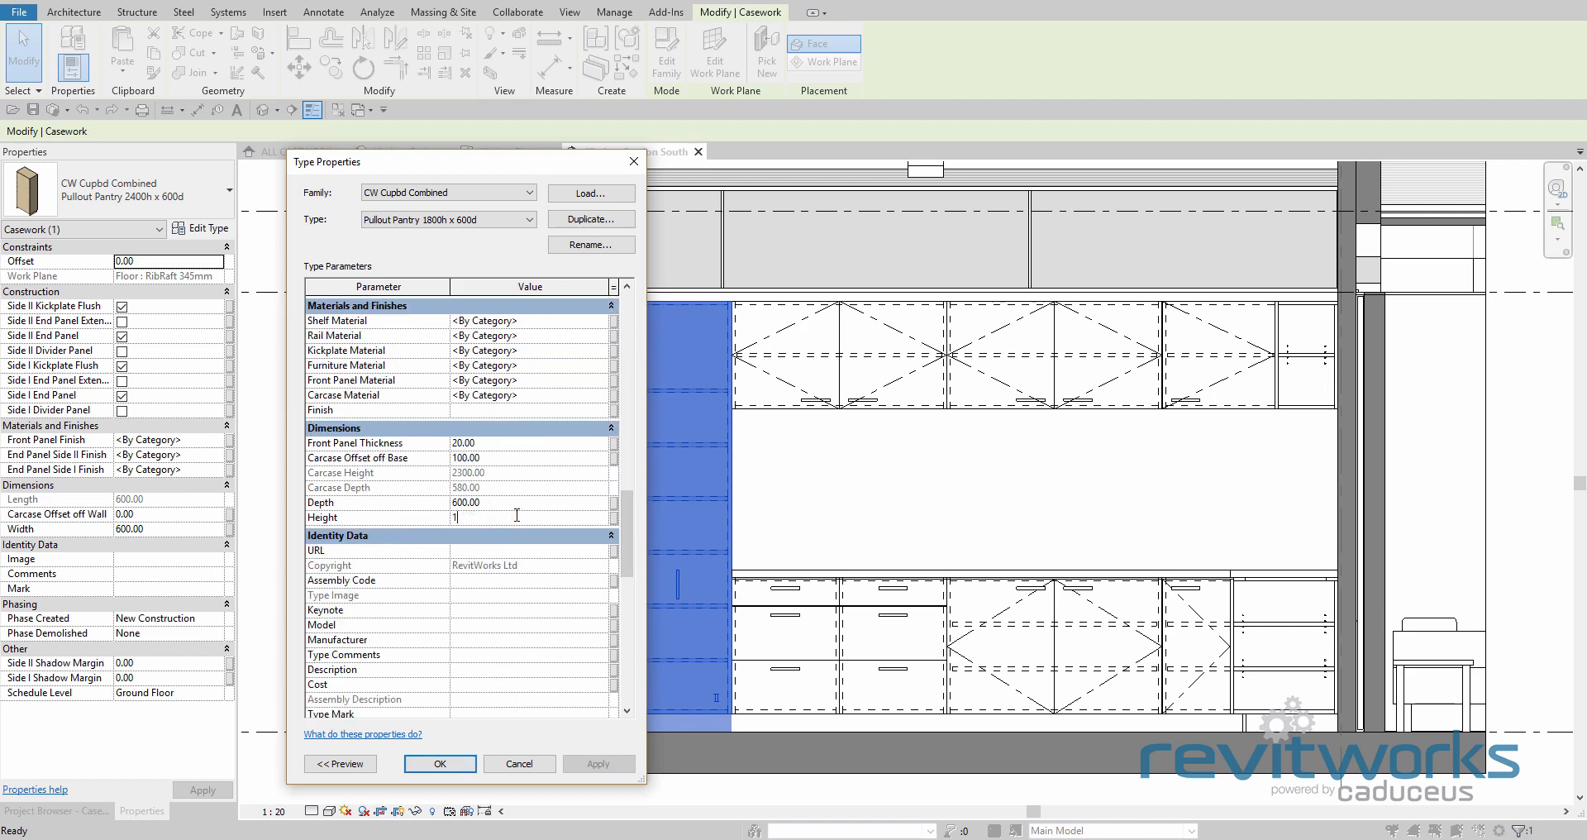
text(800)
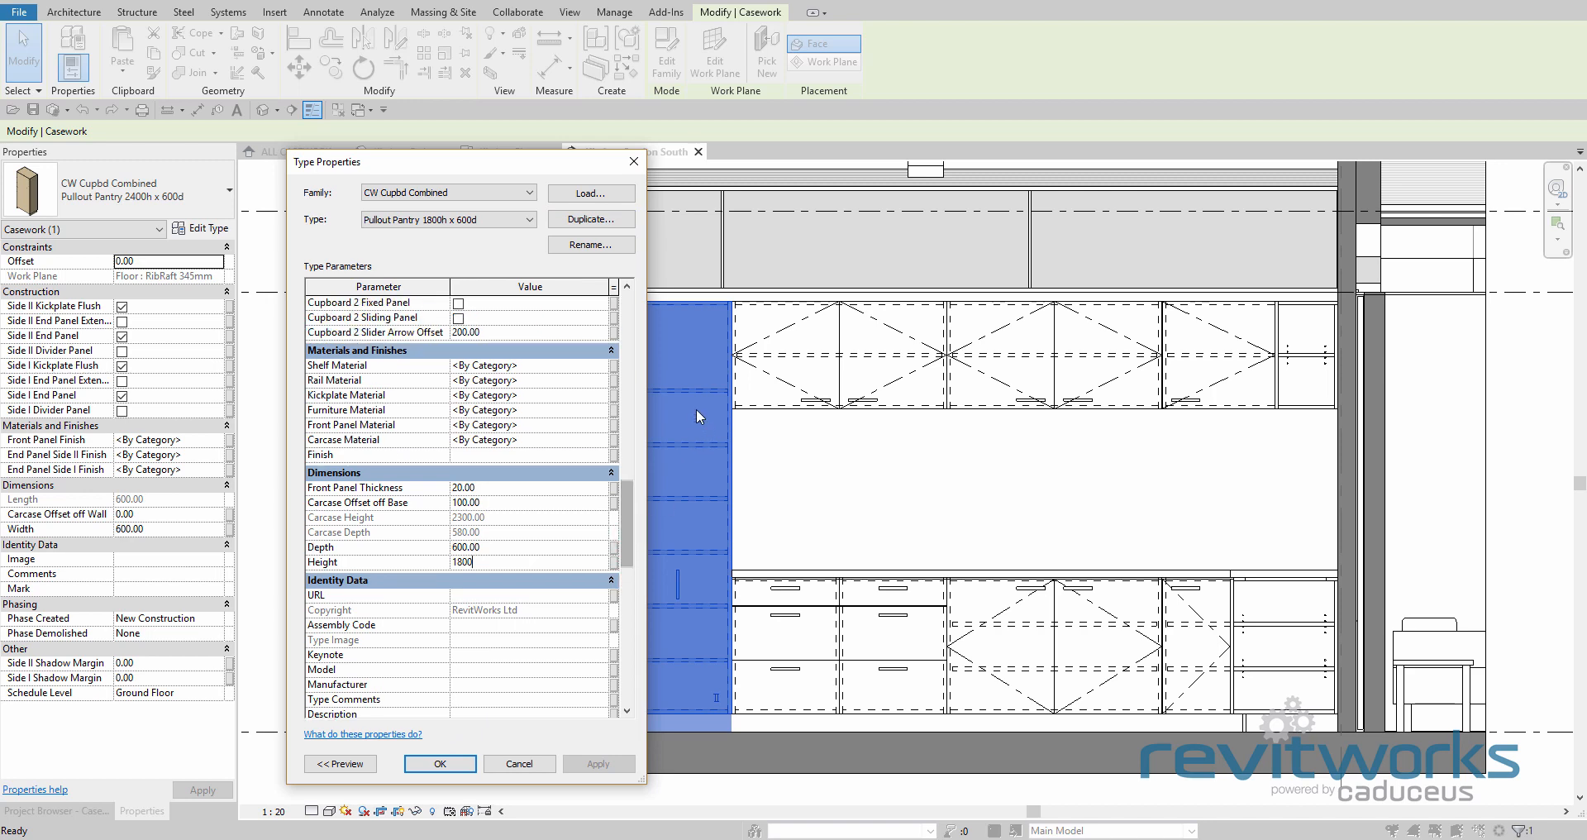
scroll(down, 3)
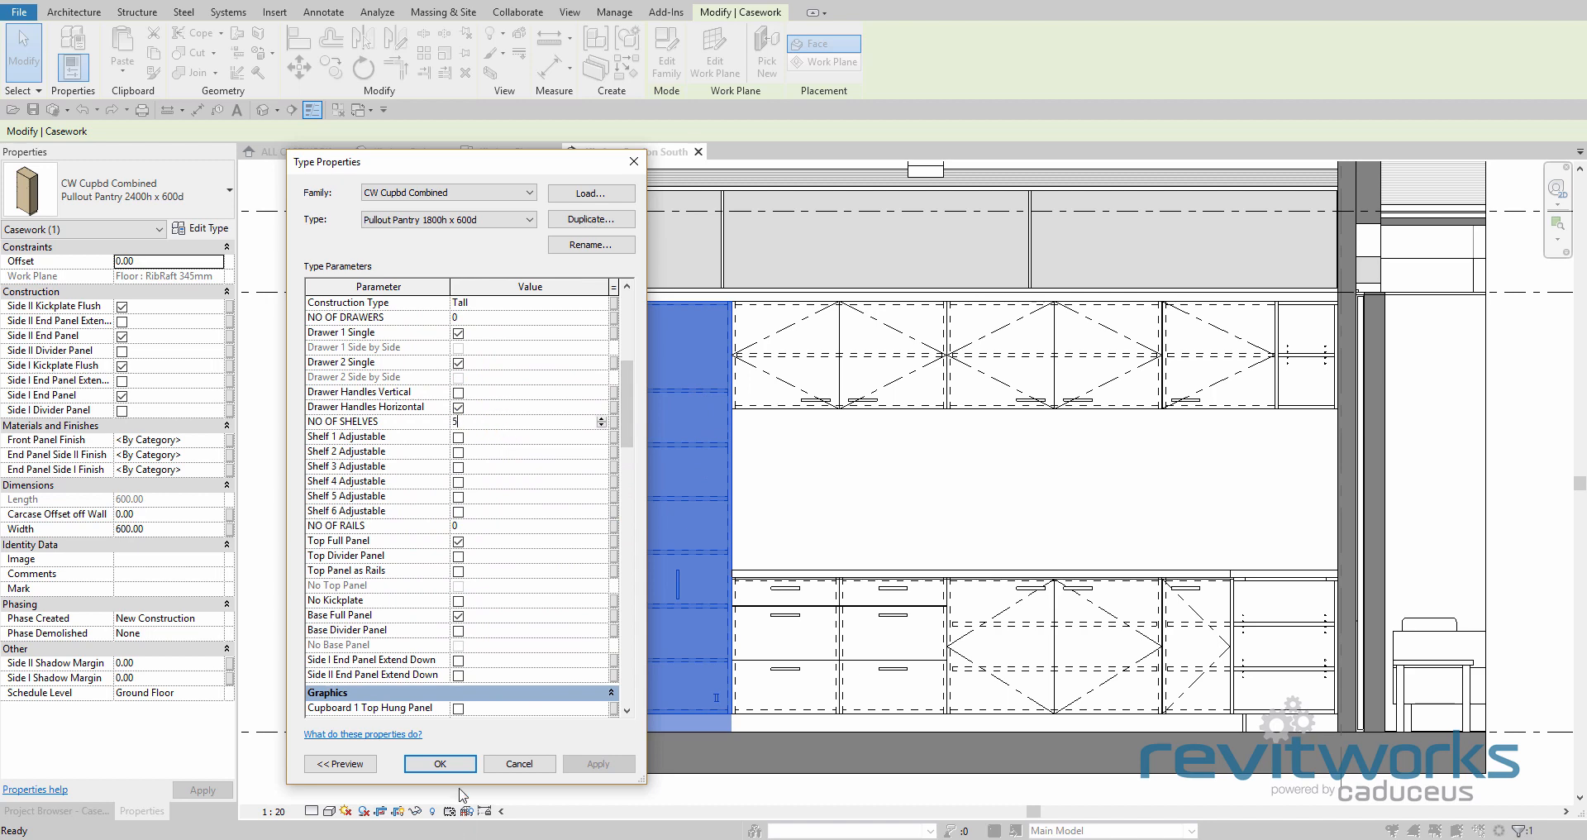
click(440, 762)
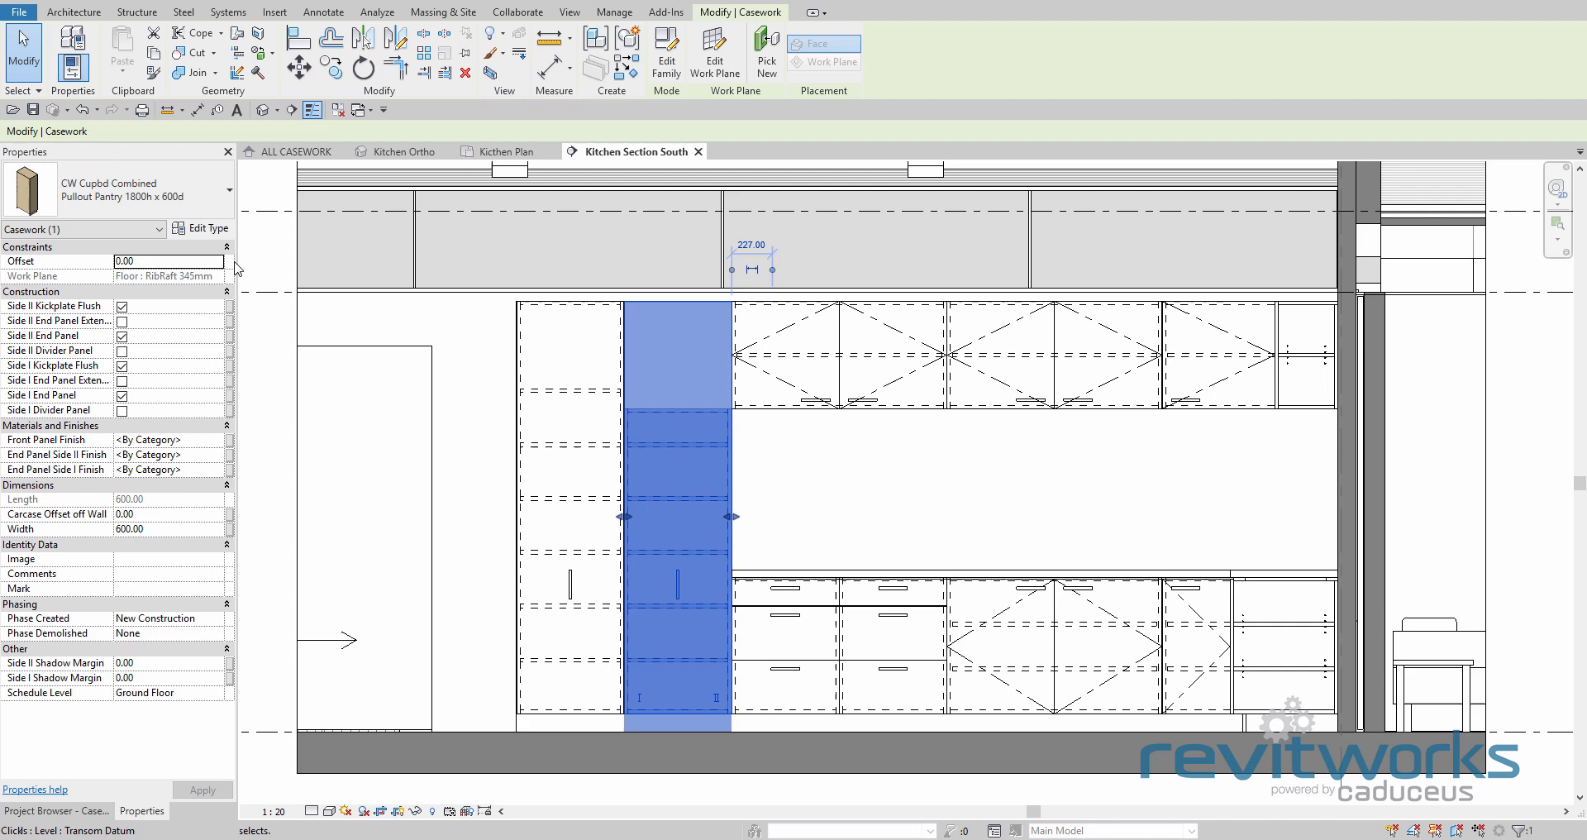
Set the Pullout Pantry 1800h x 600d type's Cupboard 1 Height to 1700
click(201, 228)
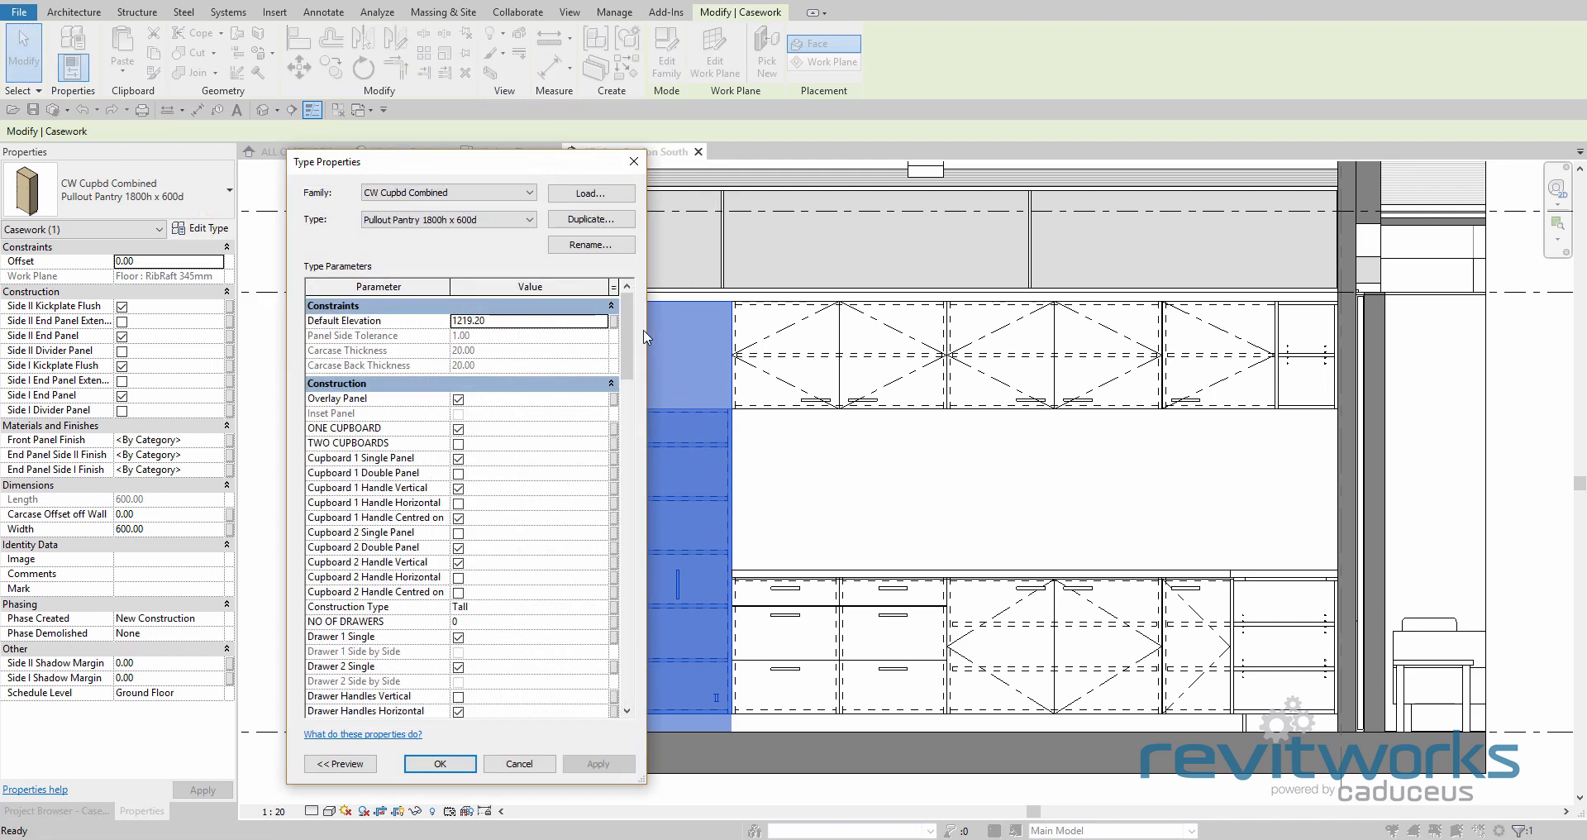
scroll(down, 3)
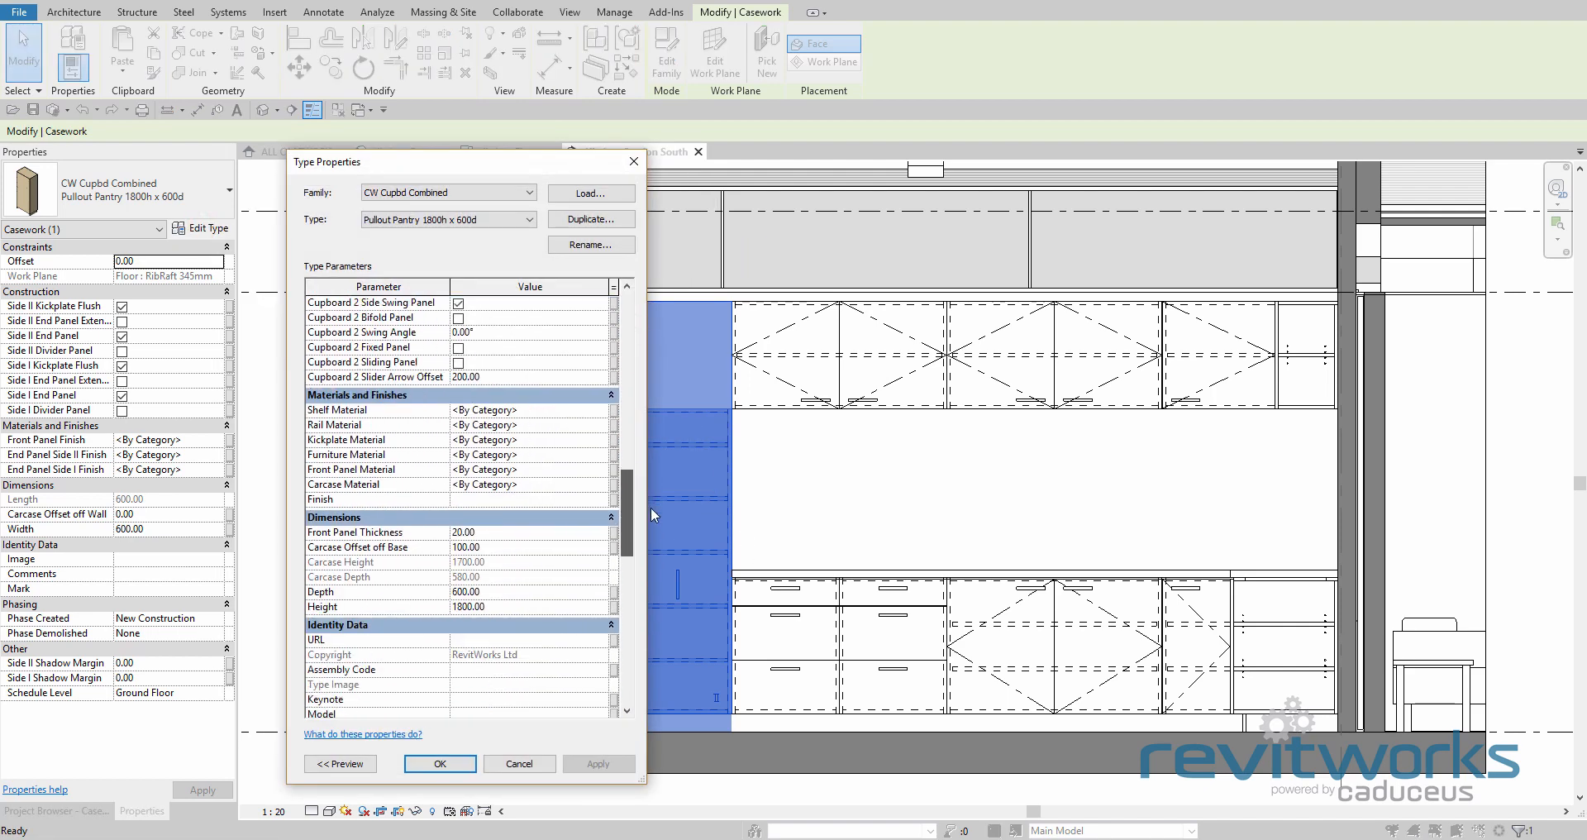
scroll(down, 3)
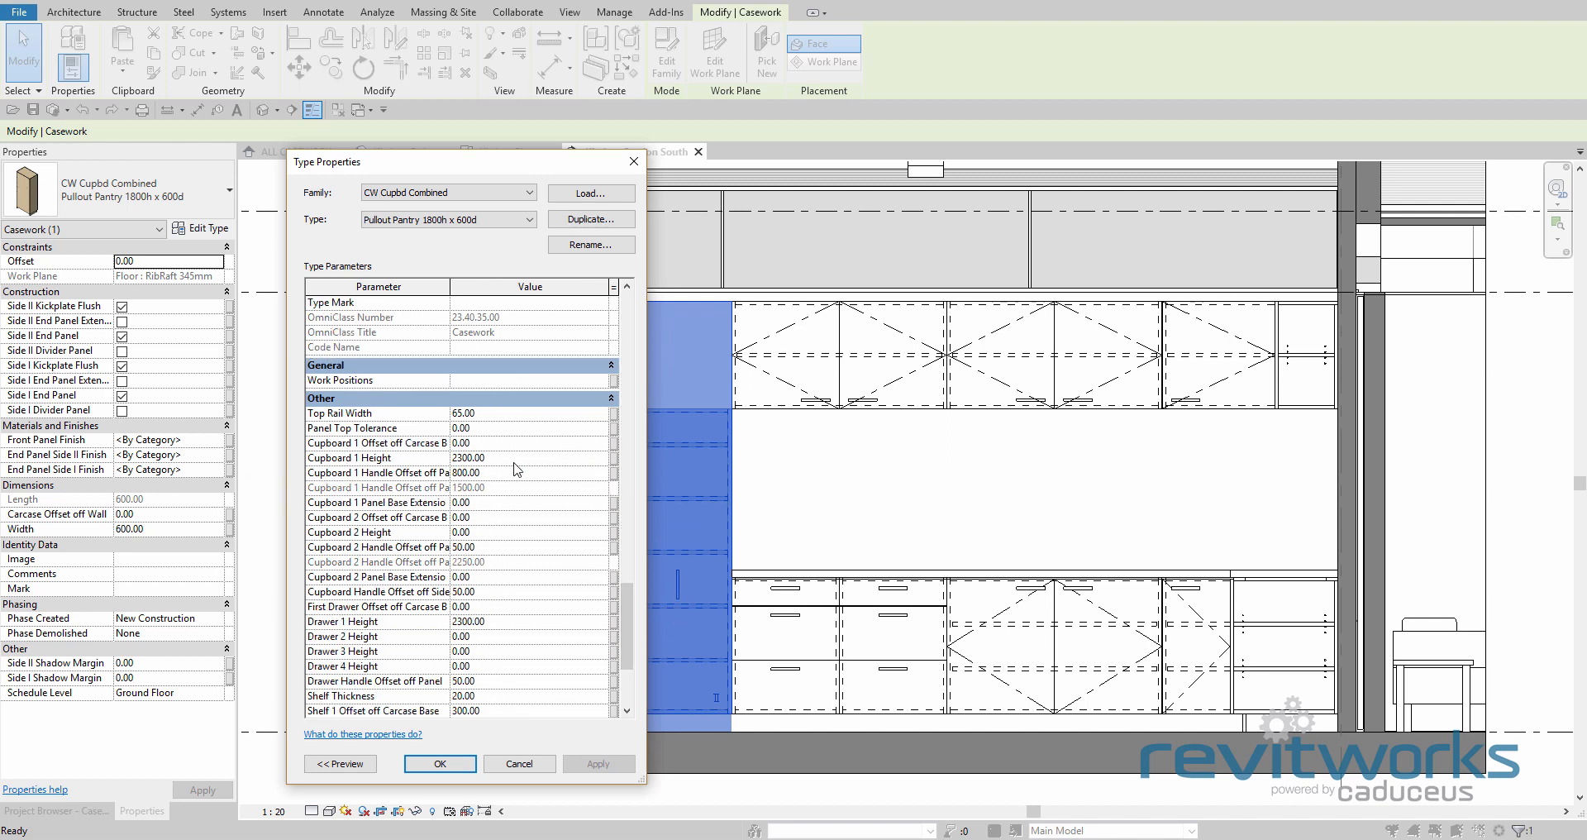
click(485, 458)
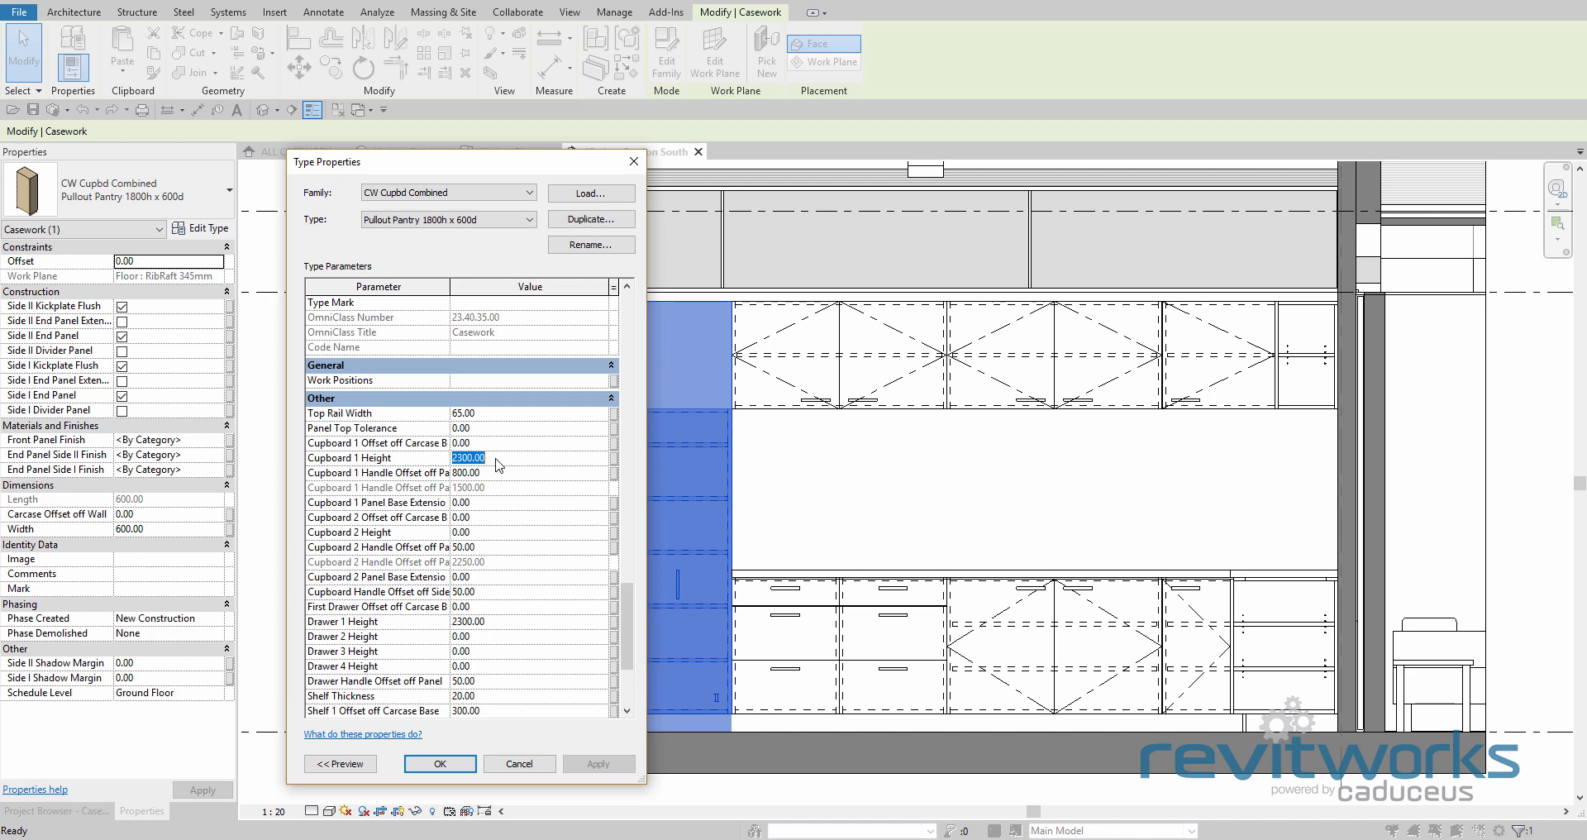
text(1)
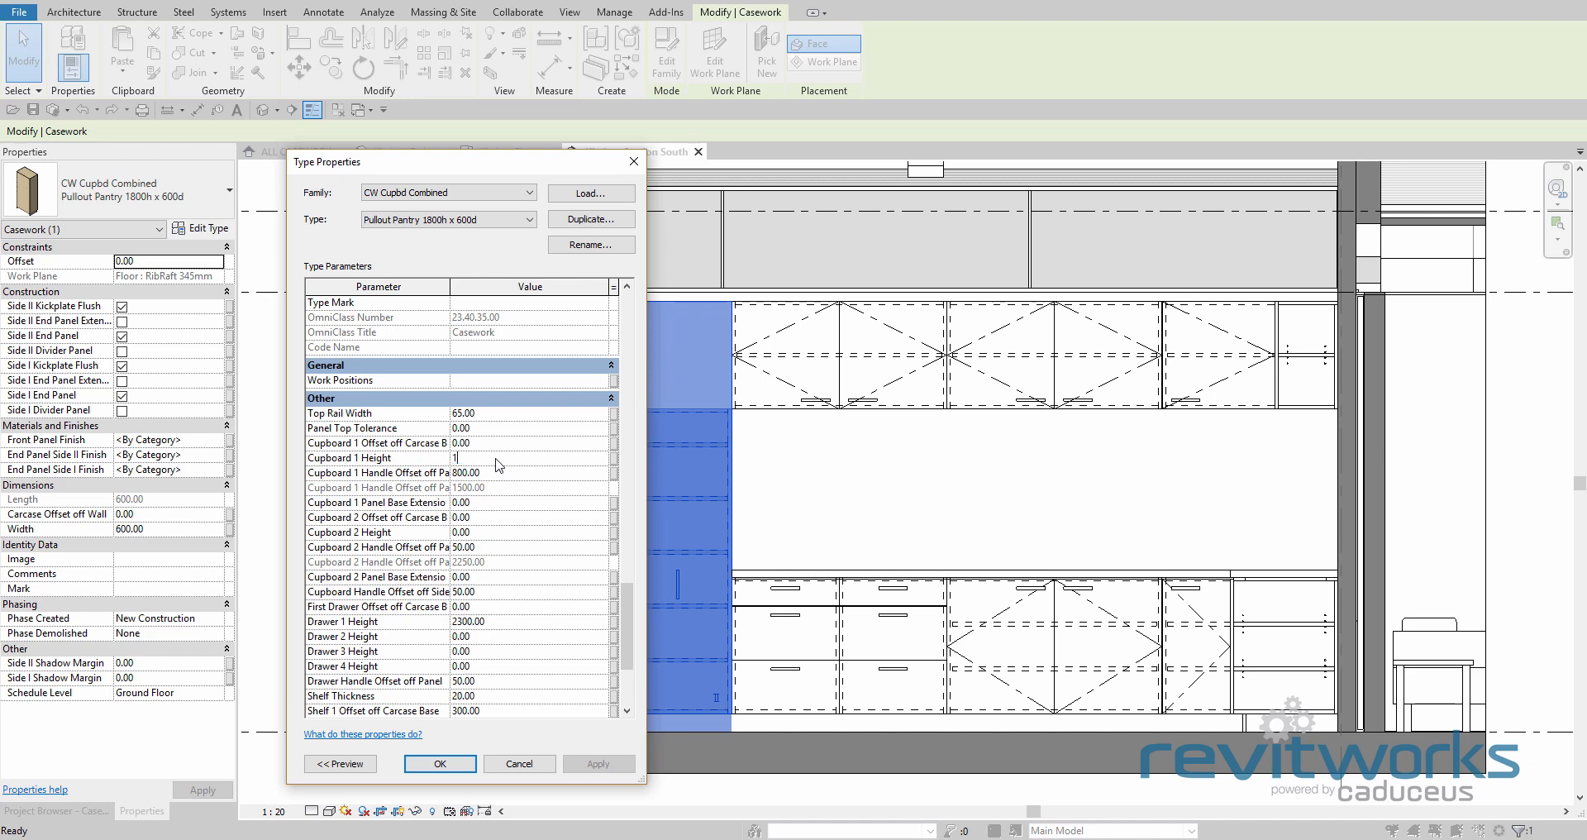
text(1700.00)
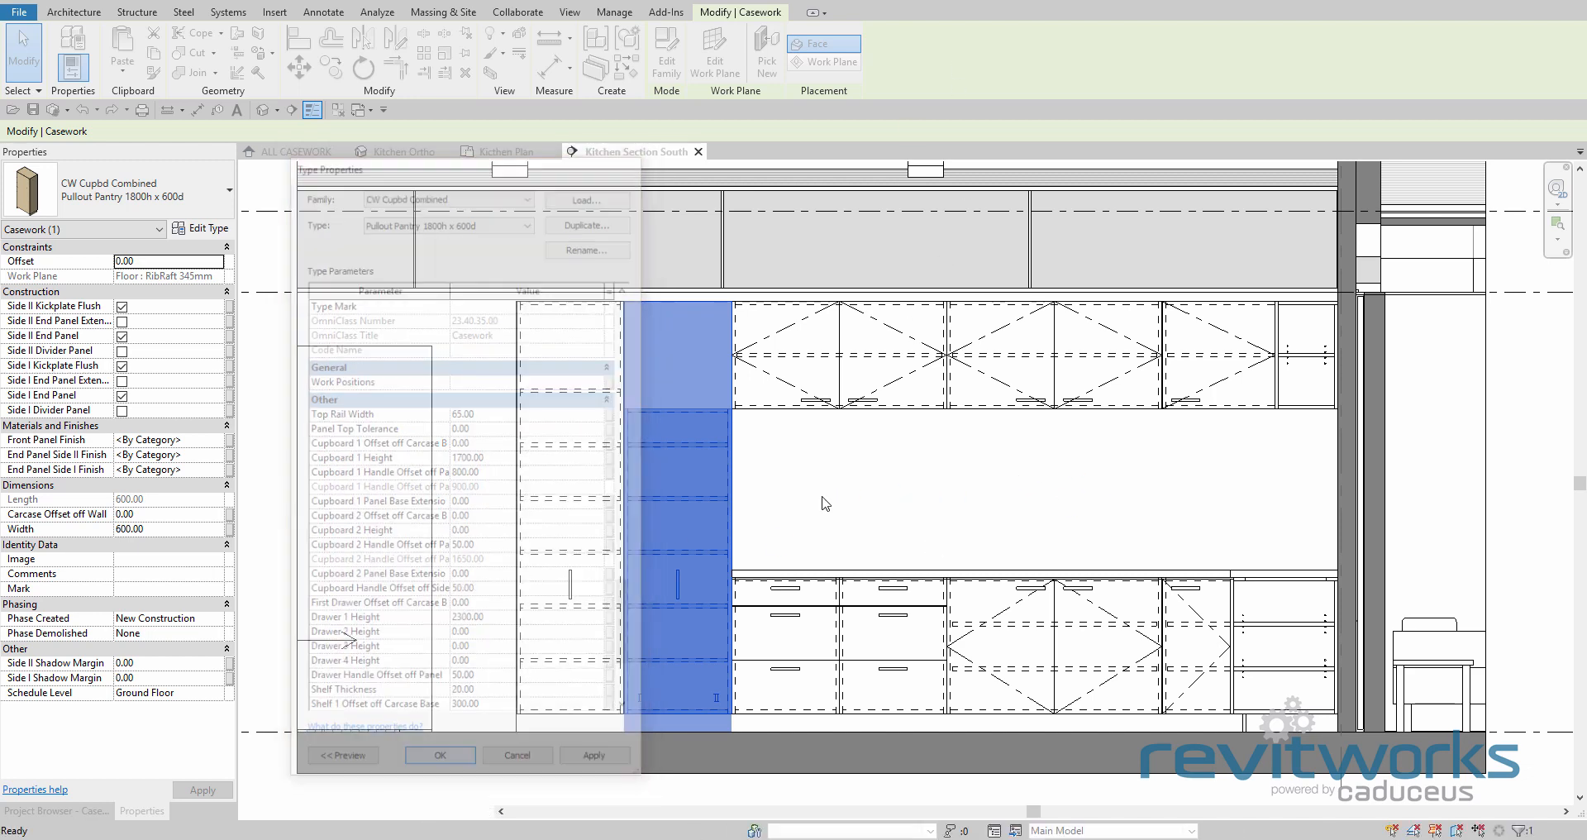
click(440, 754)
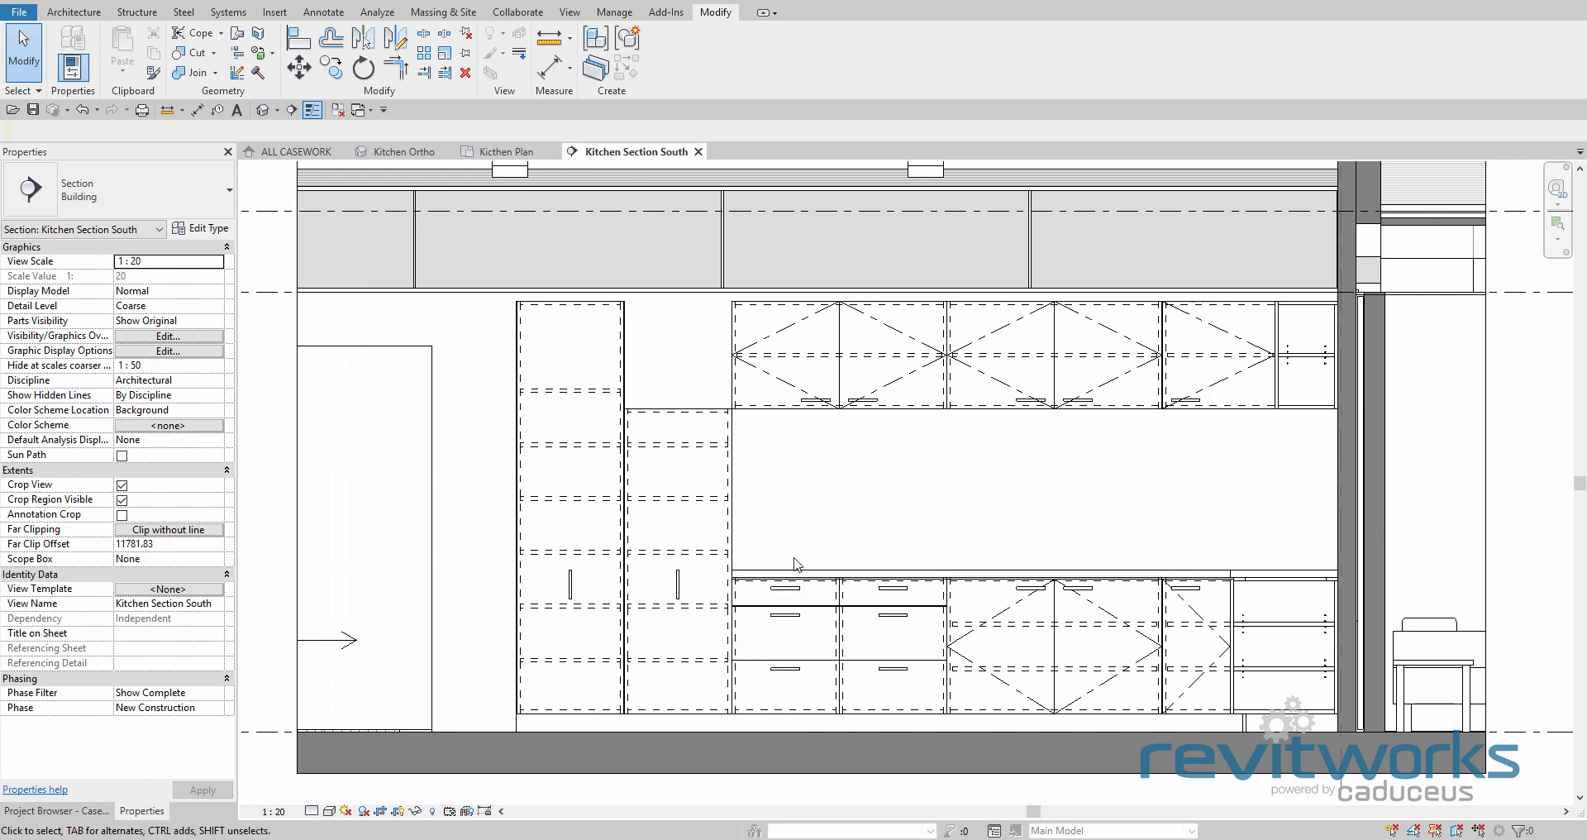
Change the left pantry to CW Cupbd 2400h x 600d - 1 Door - 4 shelves and start duplicating its type
click(582, 498)
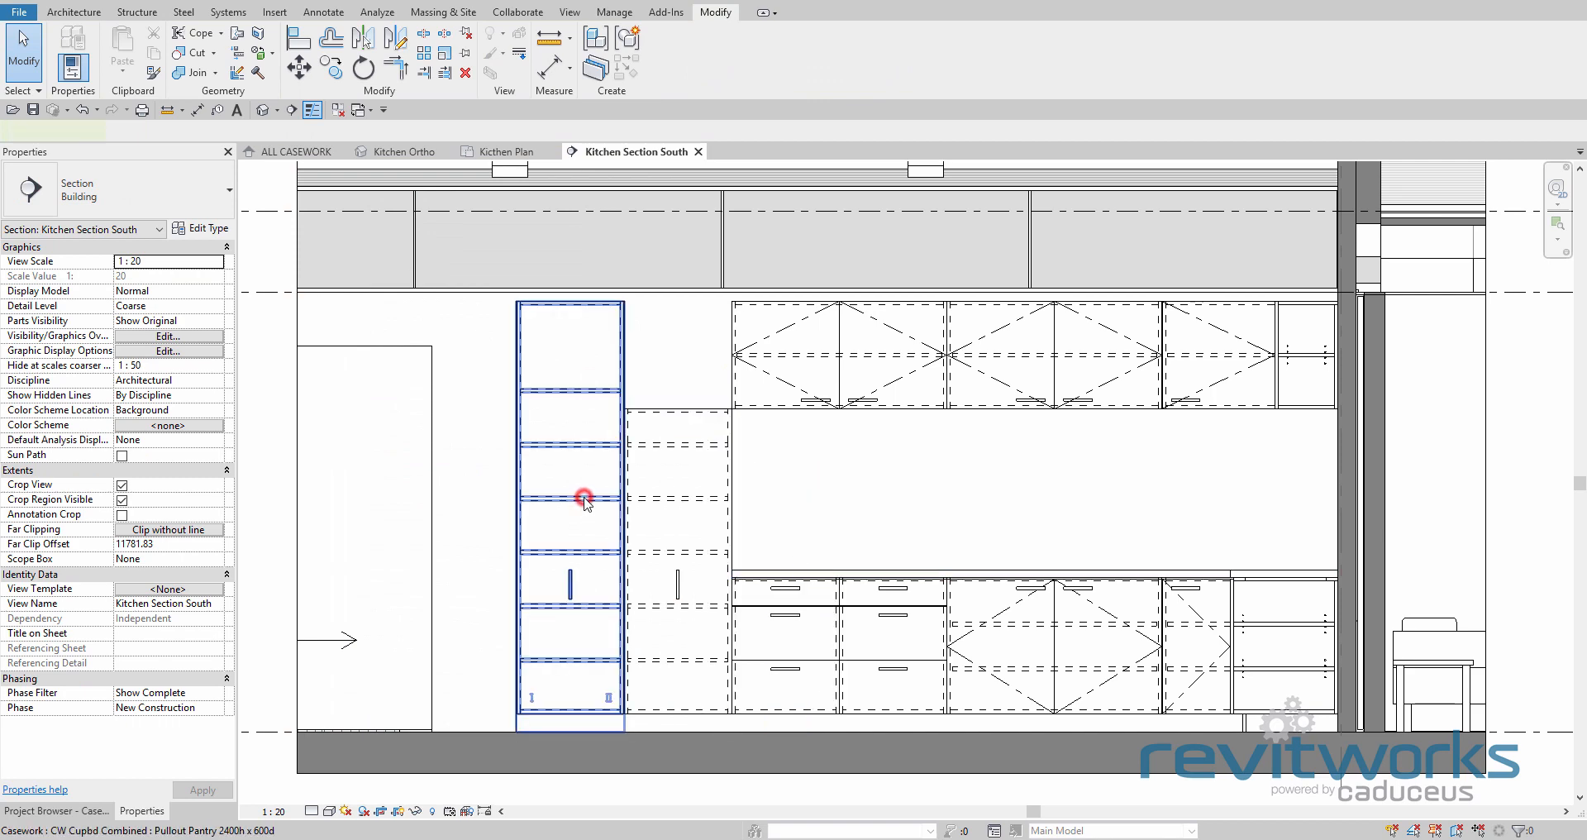
click(582, 500)
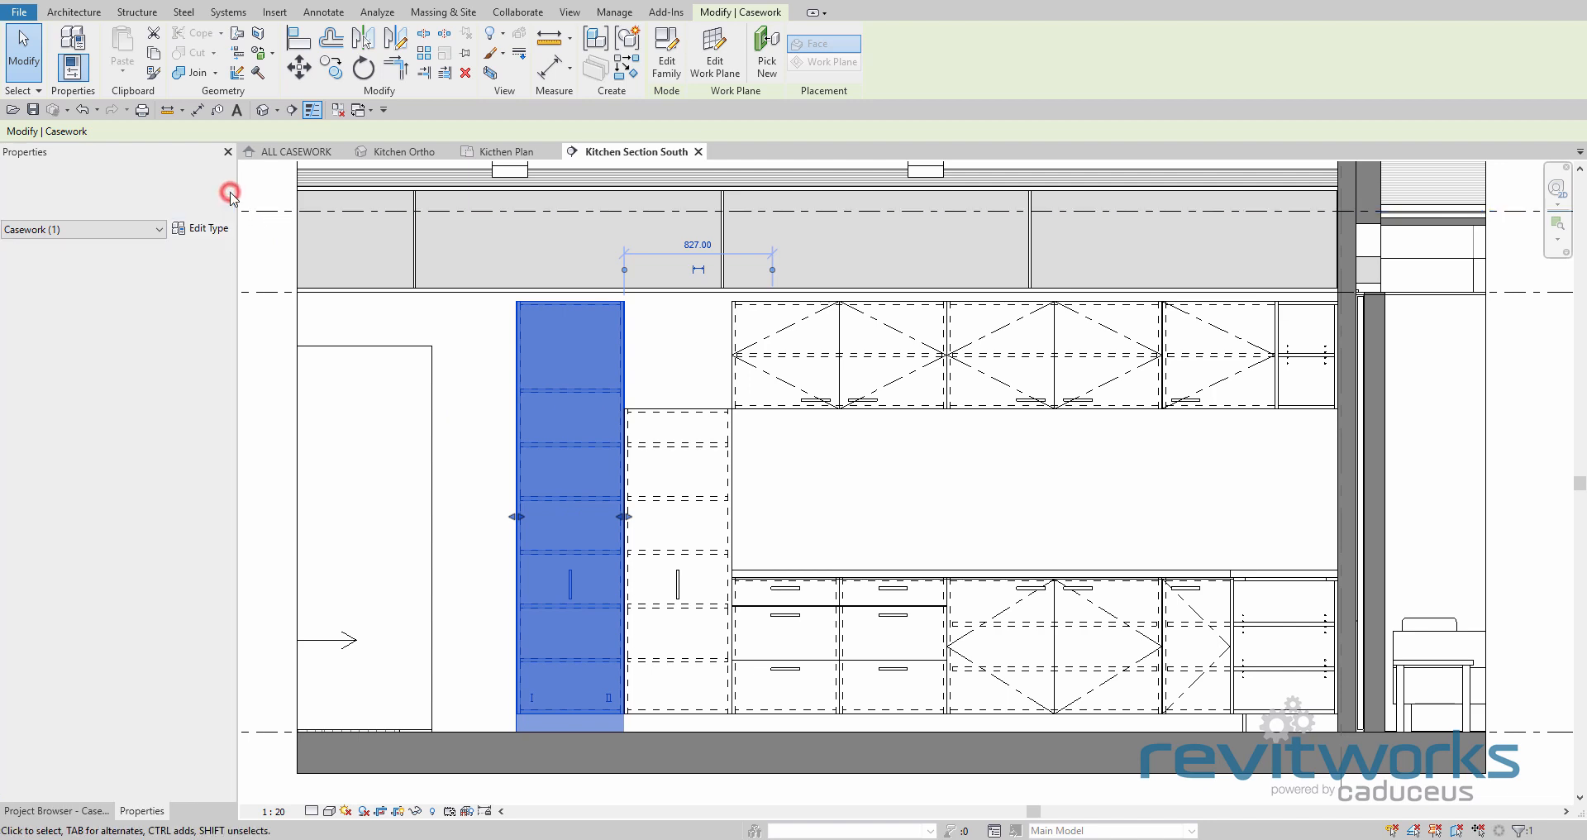
click(83, 228)
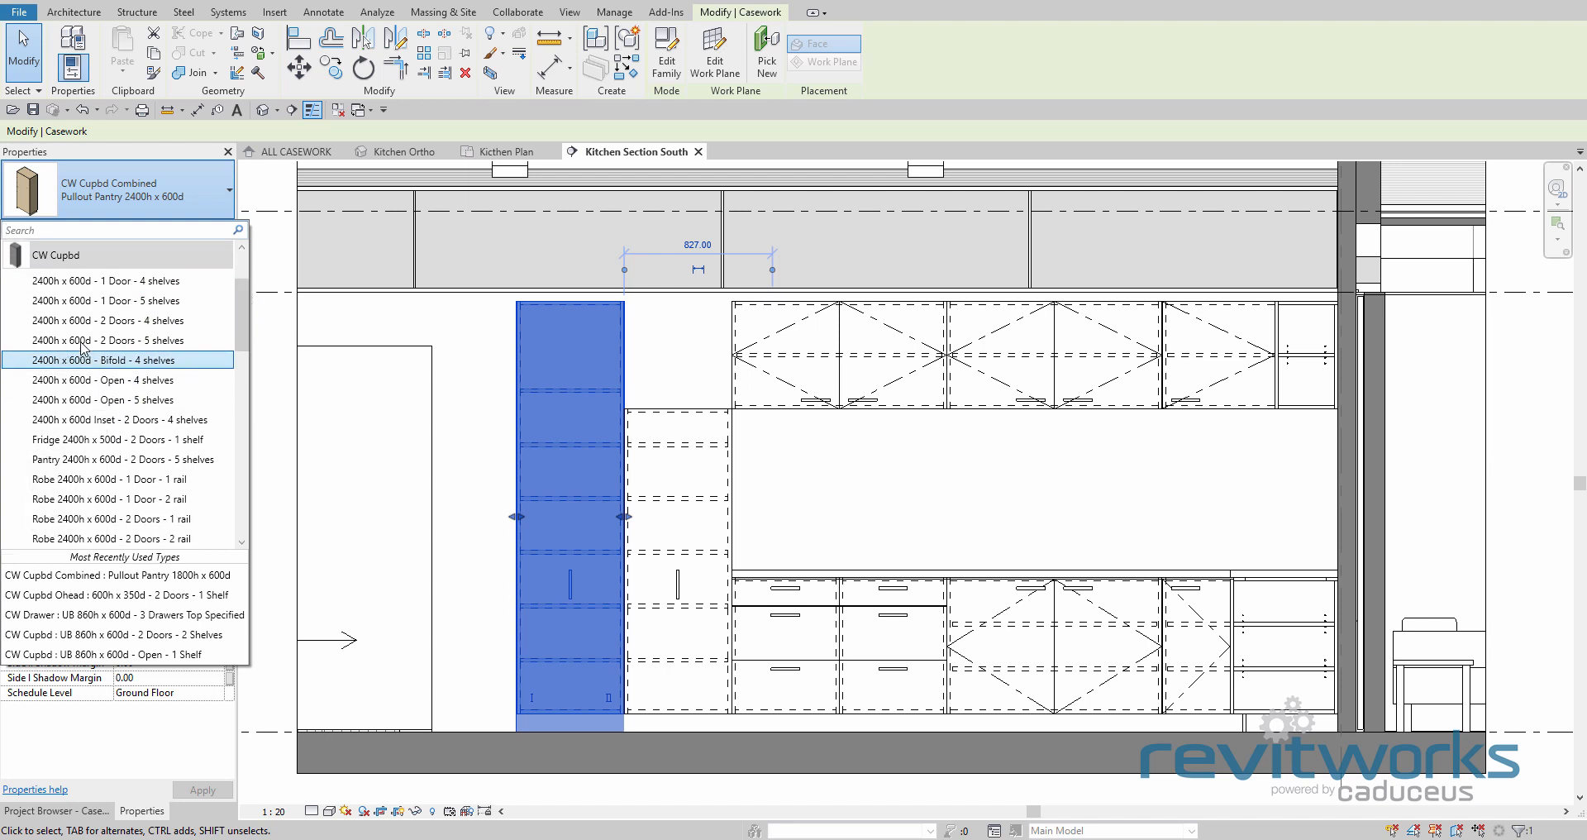
mouse_move(124, 280)
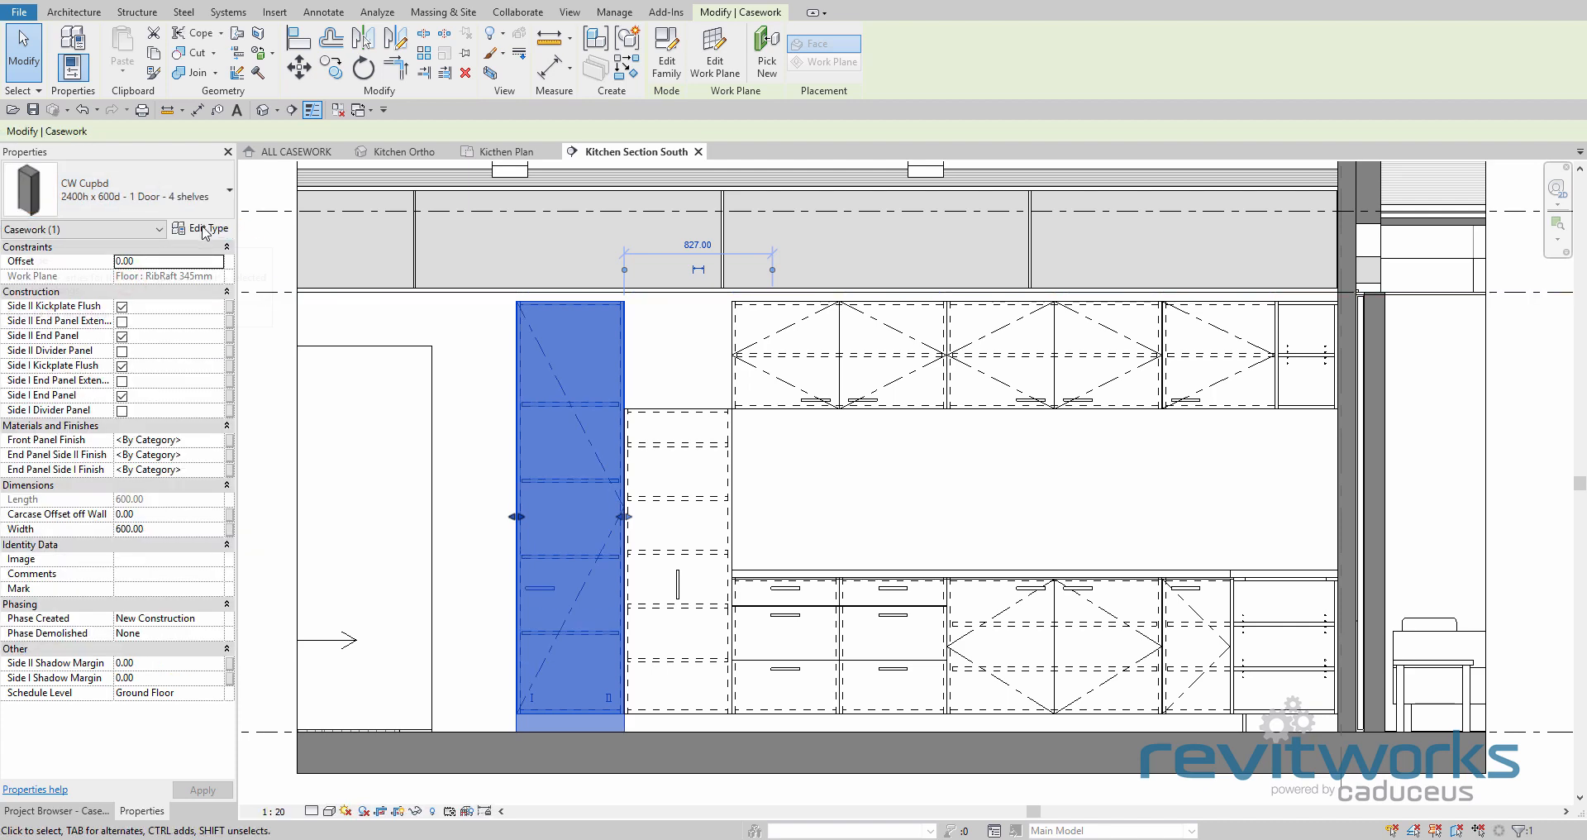
click(592, 218)
text(800h x 600d - 1 Door - 0 shelves)
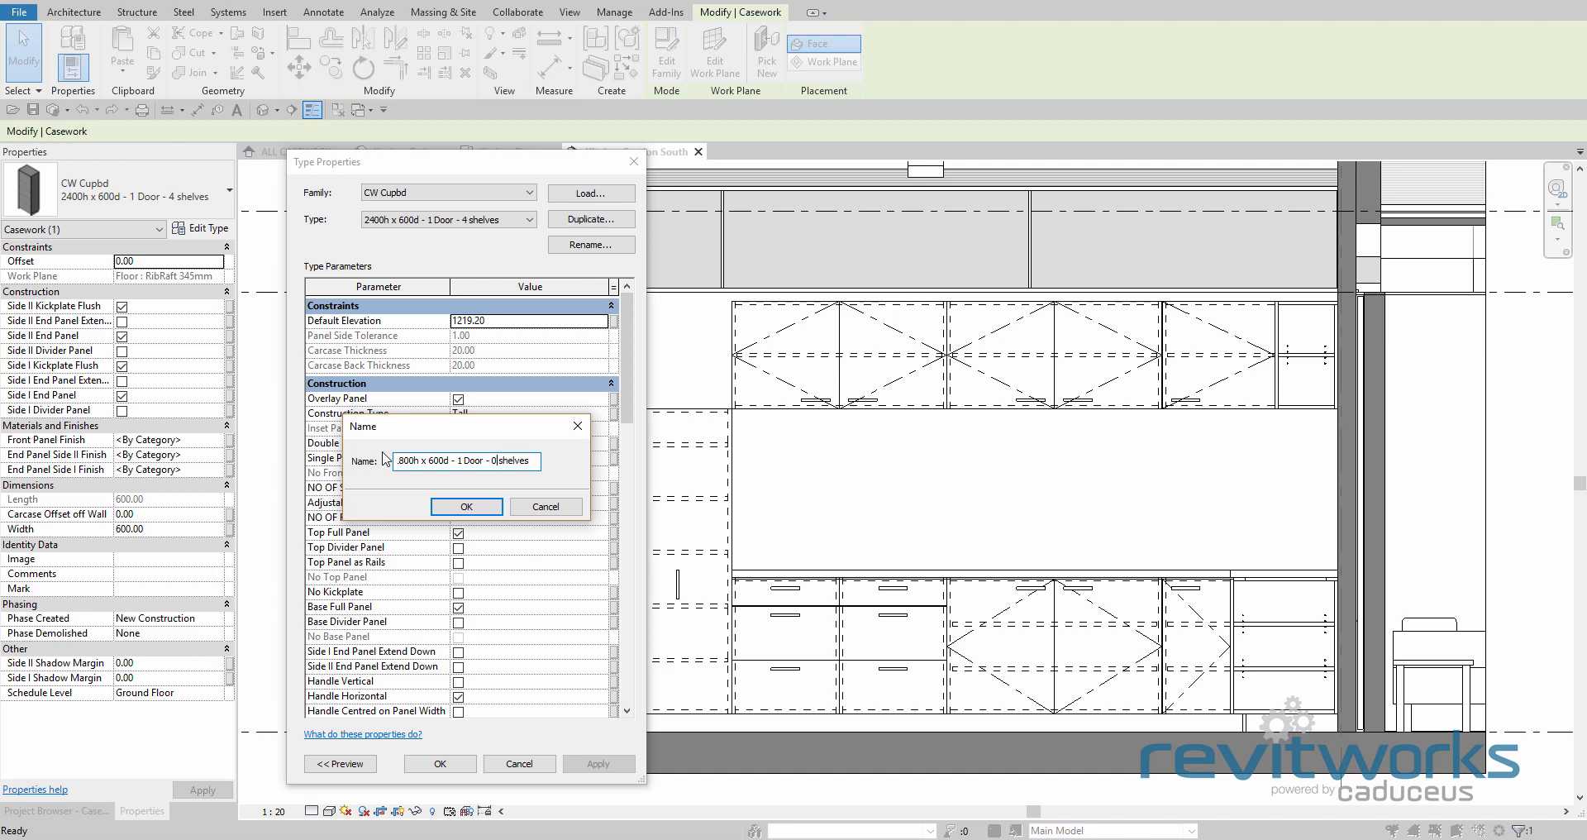
Create the 1800h x 600d - 1 Door - 0 shelves cupboard type with Height 1800 for the left unit
click(466, 506)
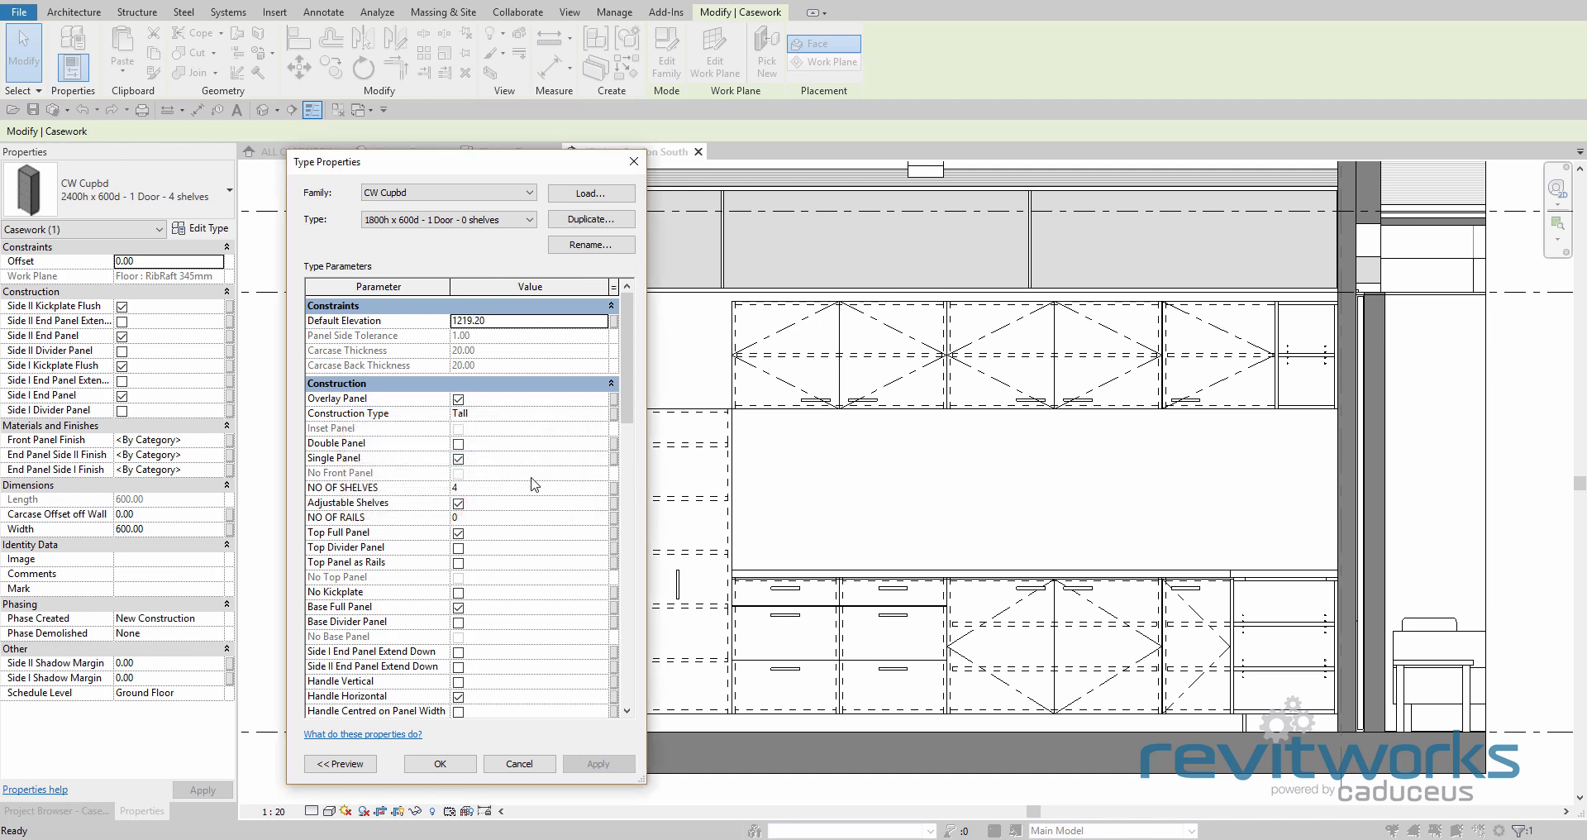
click(476, 487)
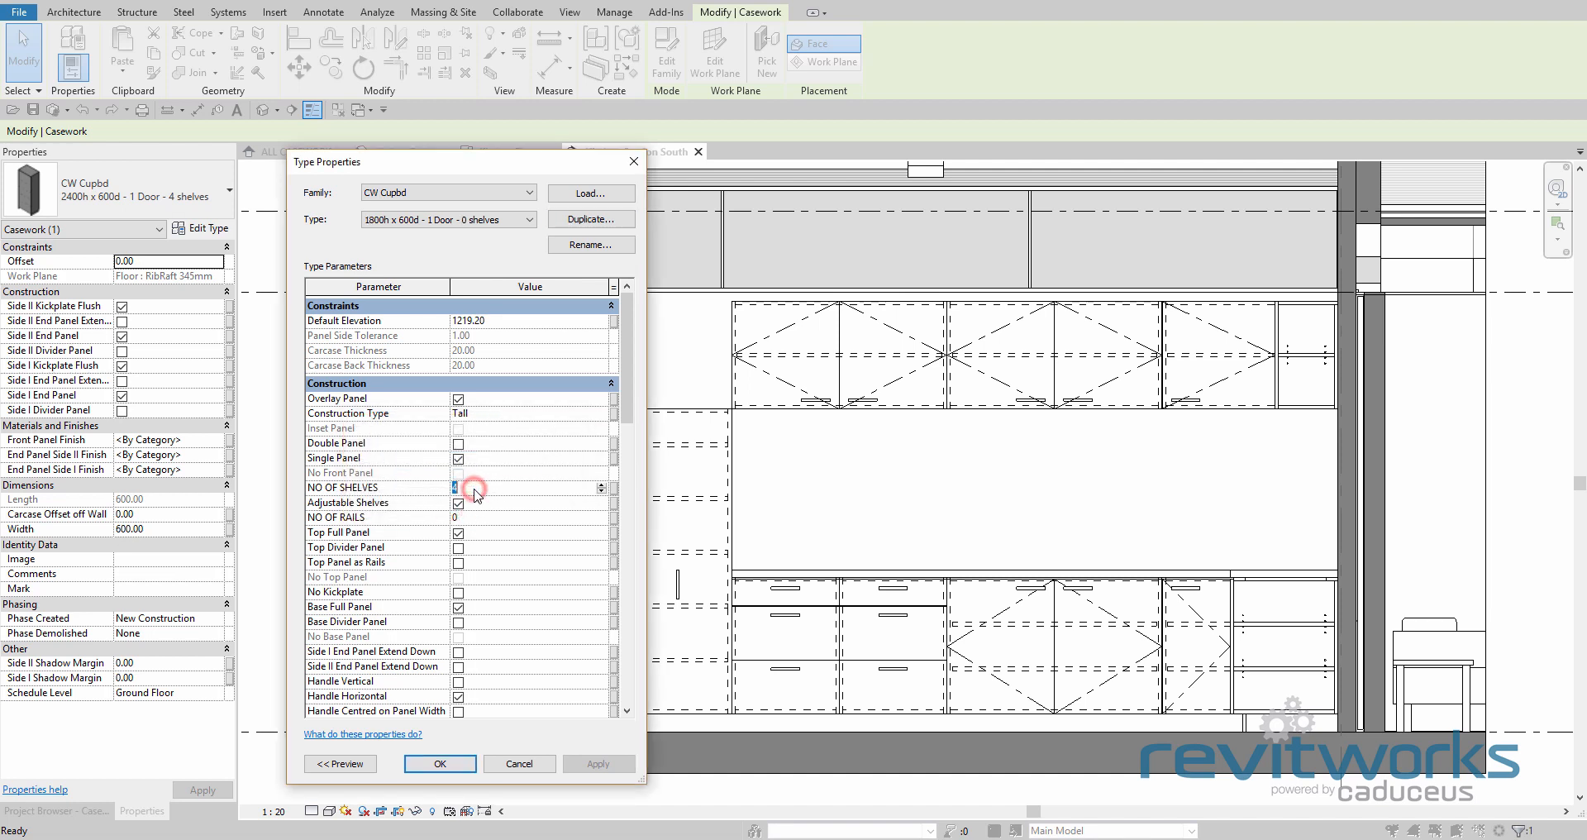
scroll(down, 3)
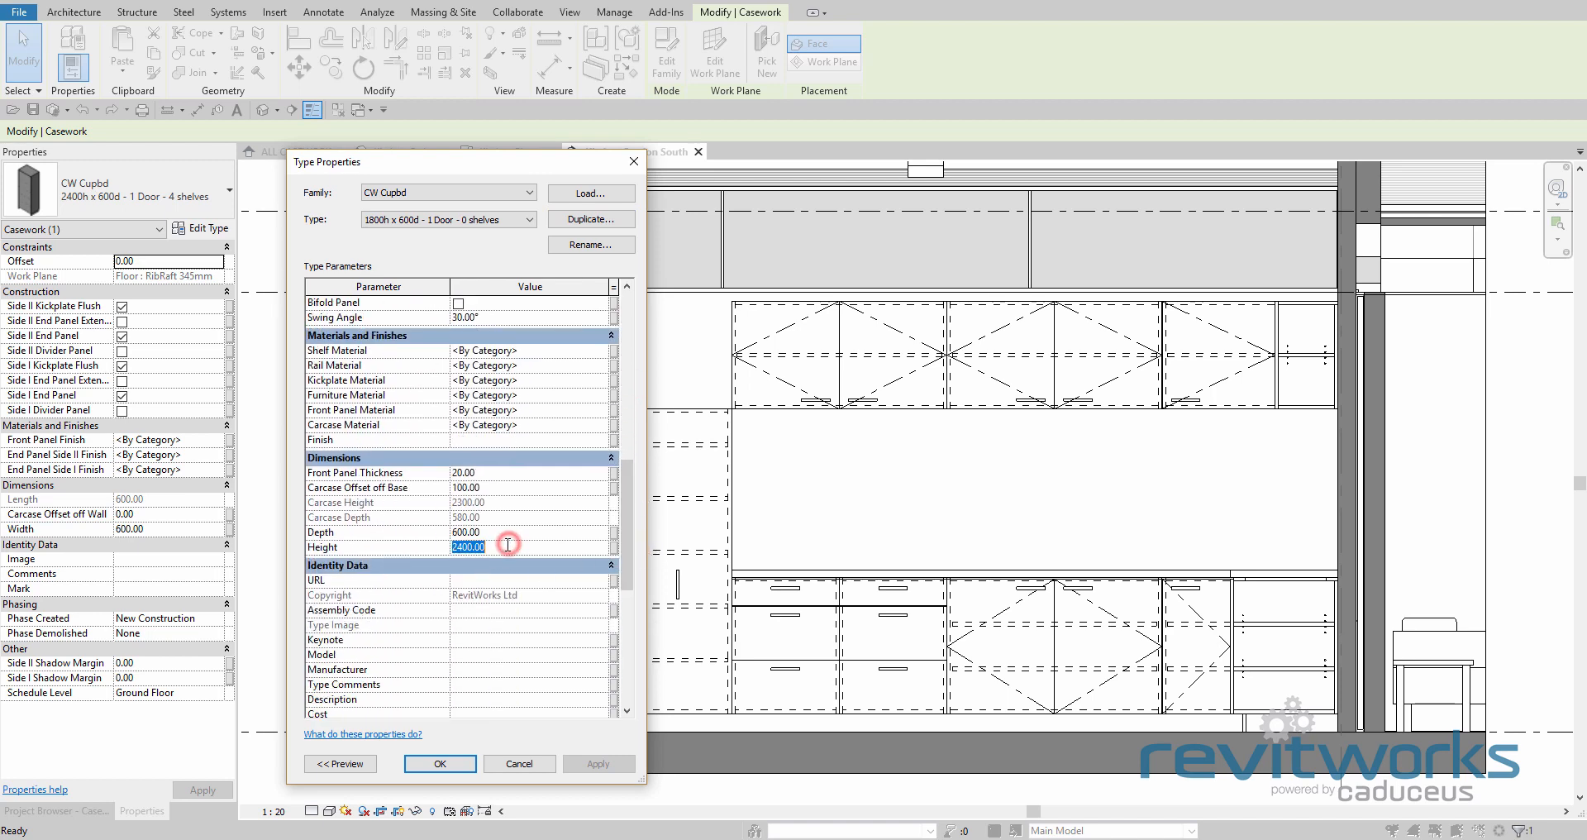
text(1800)
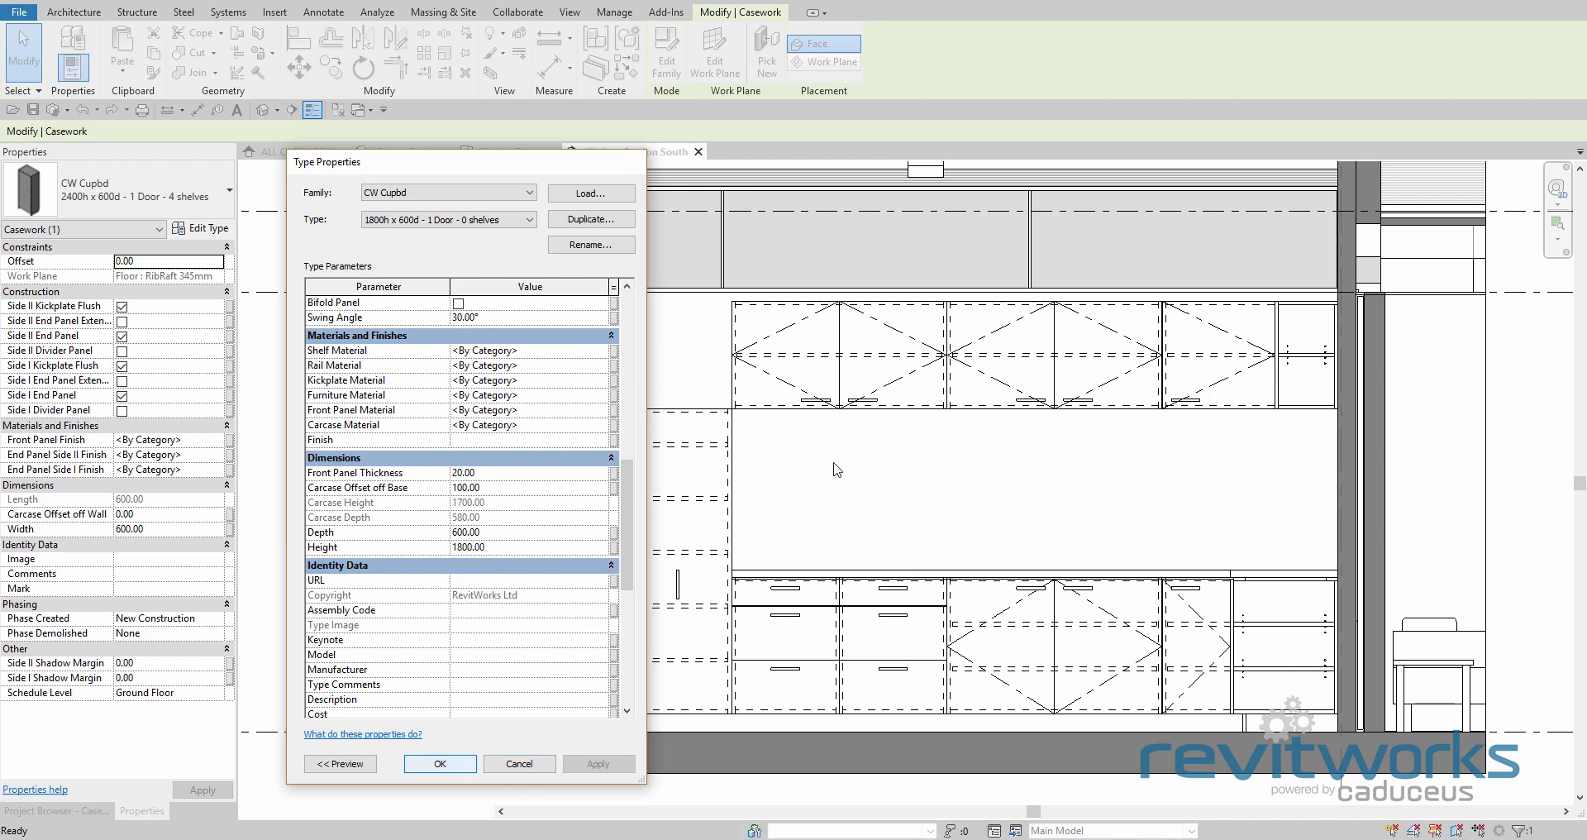
click(440, 762)
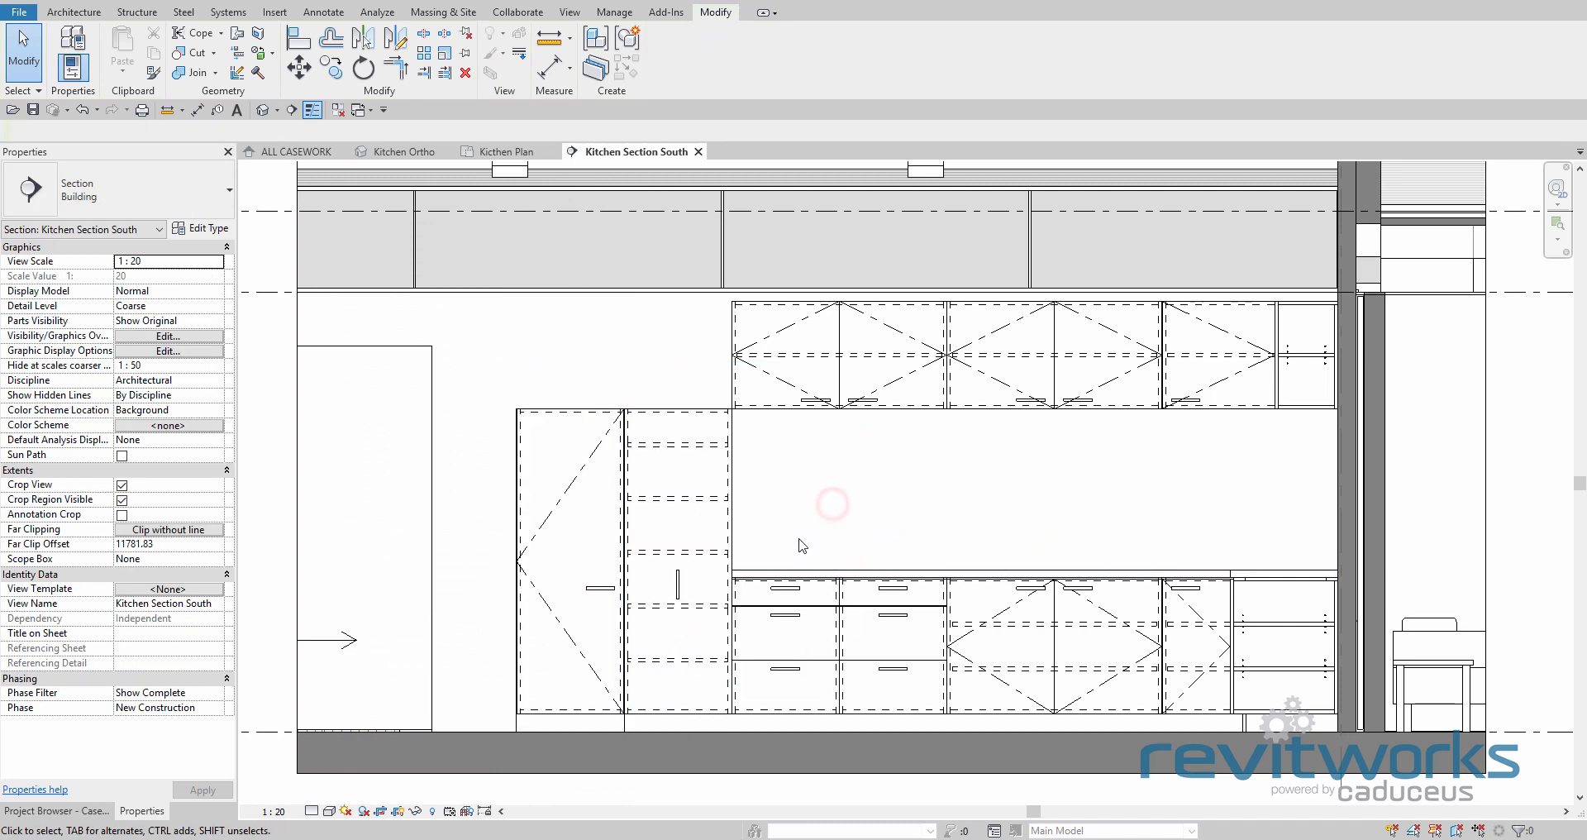
Place the CW Cupbd Ohead above the pantries at 1800 offset and review it in the Kitchen Ortho 3D view
click(836, 353)
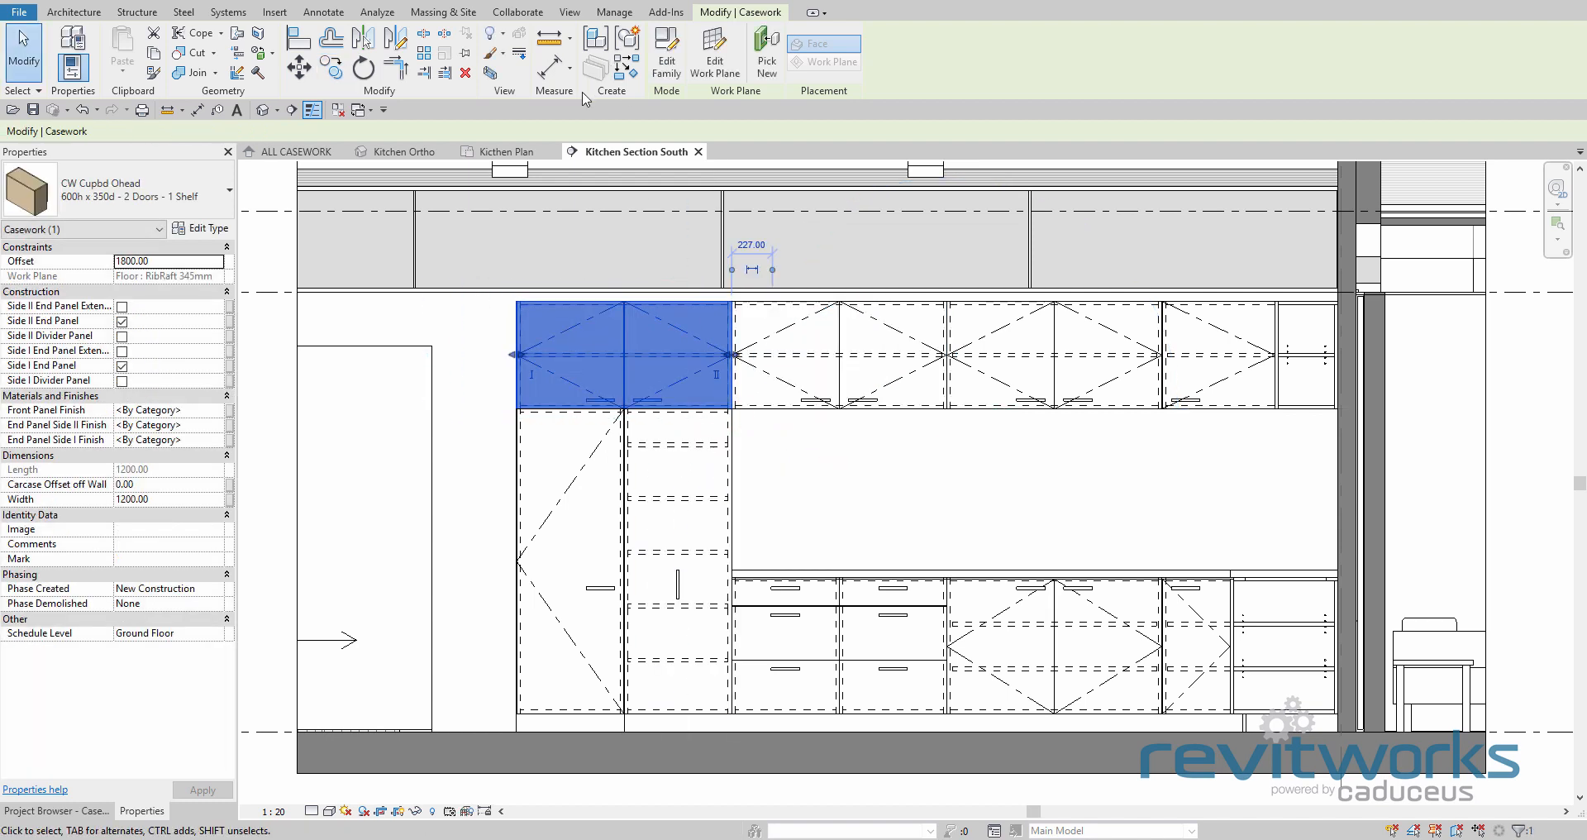
click(403, 151)
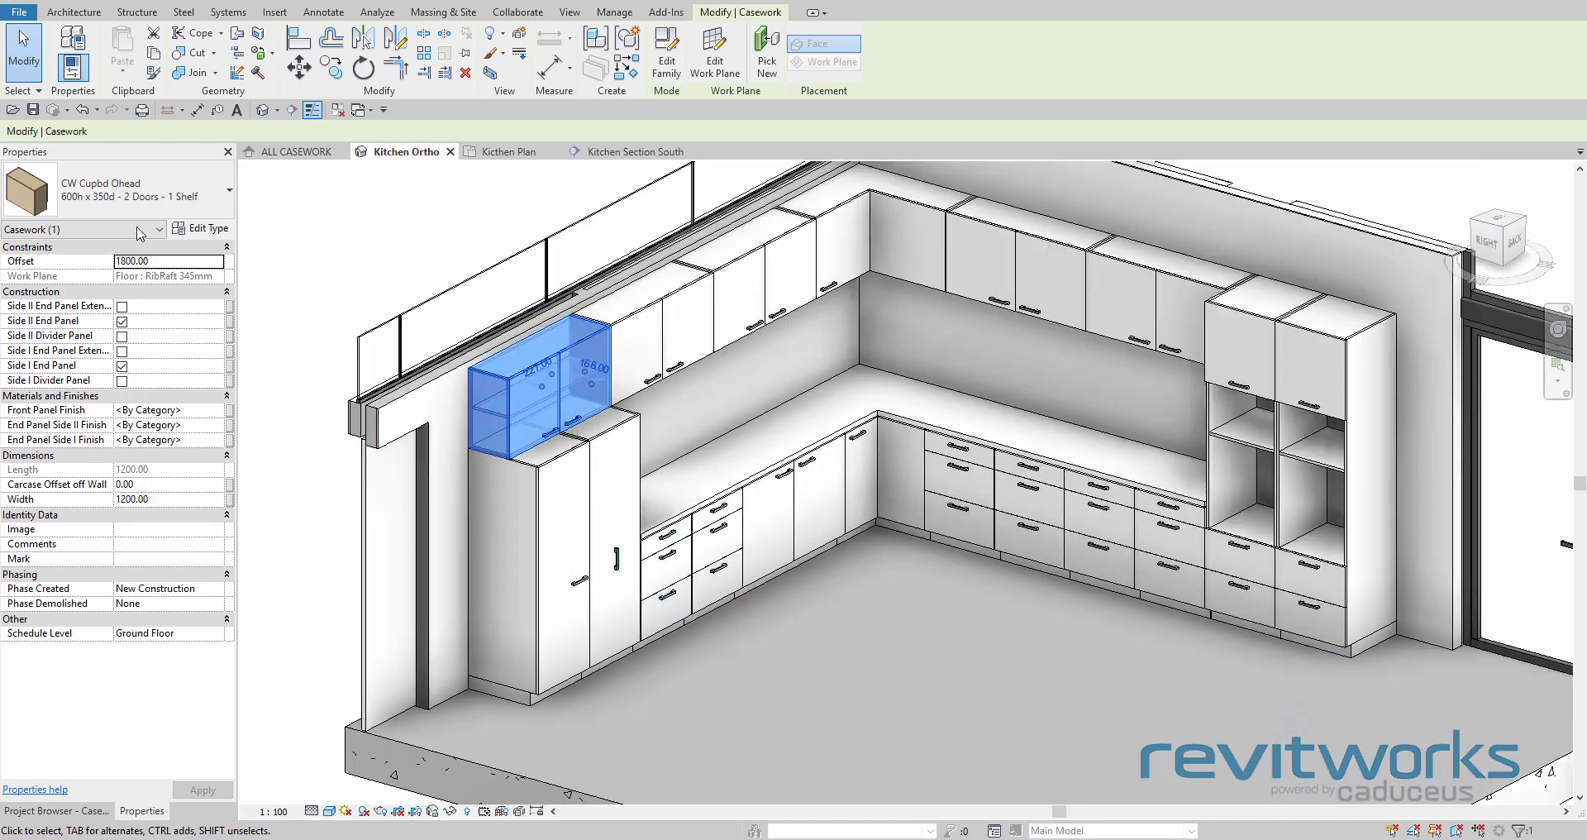
click(205, 229)
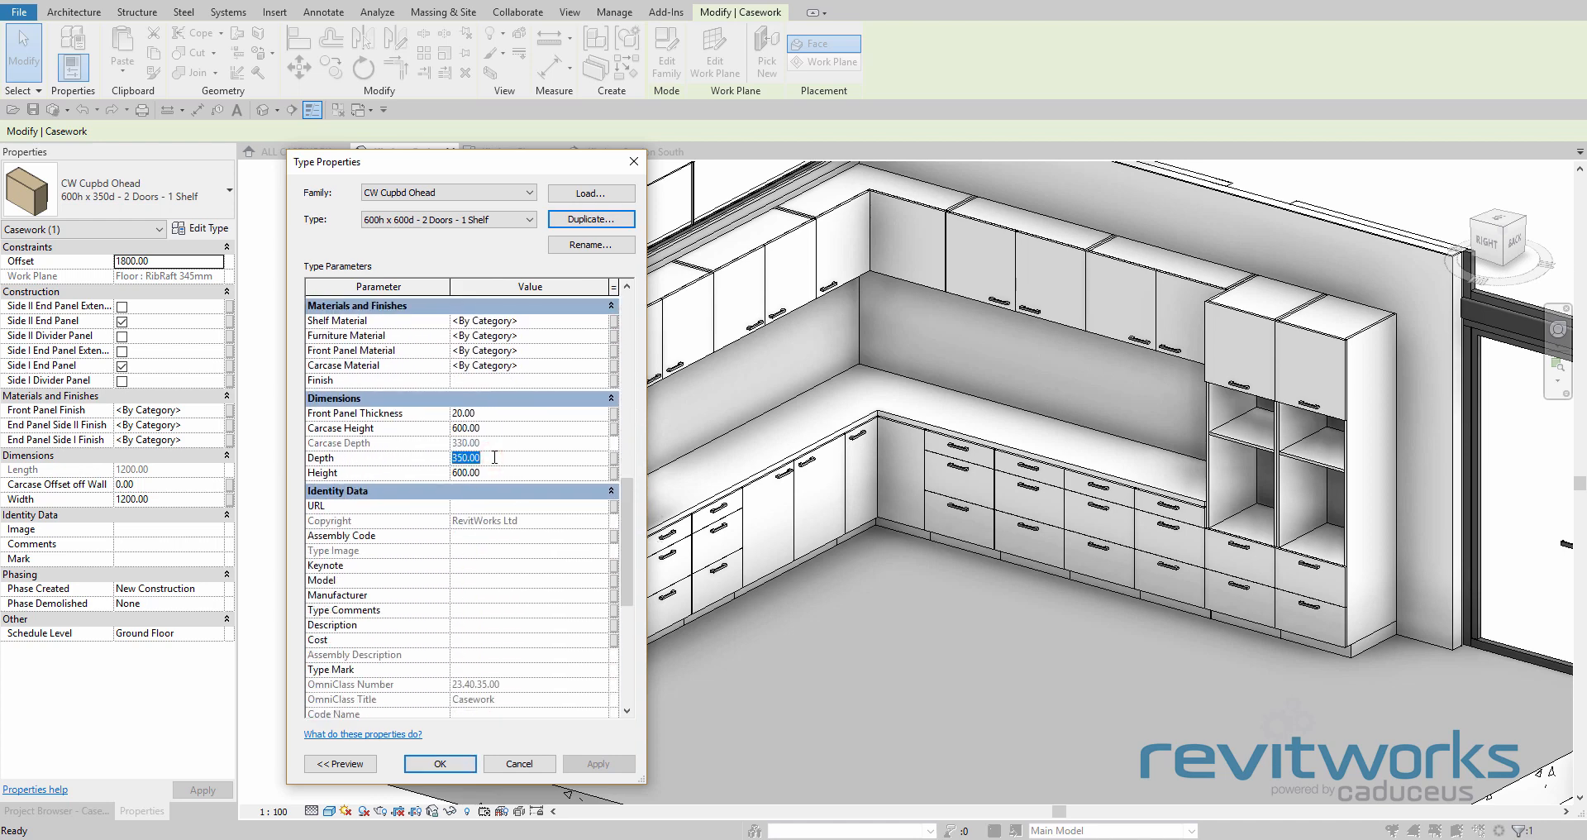
Make the overhead cupboard a 600h x 600d - 2 Doors - 1 Shelf type with Depth 600
text(600)
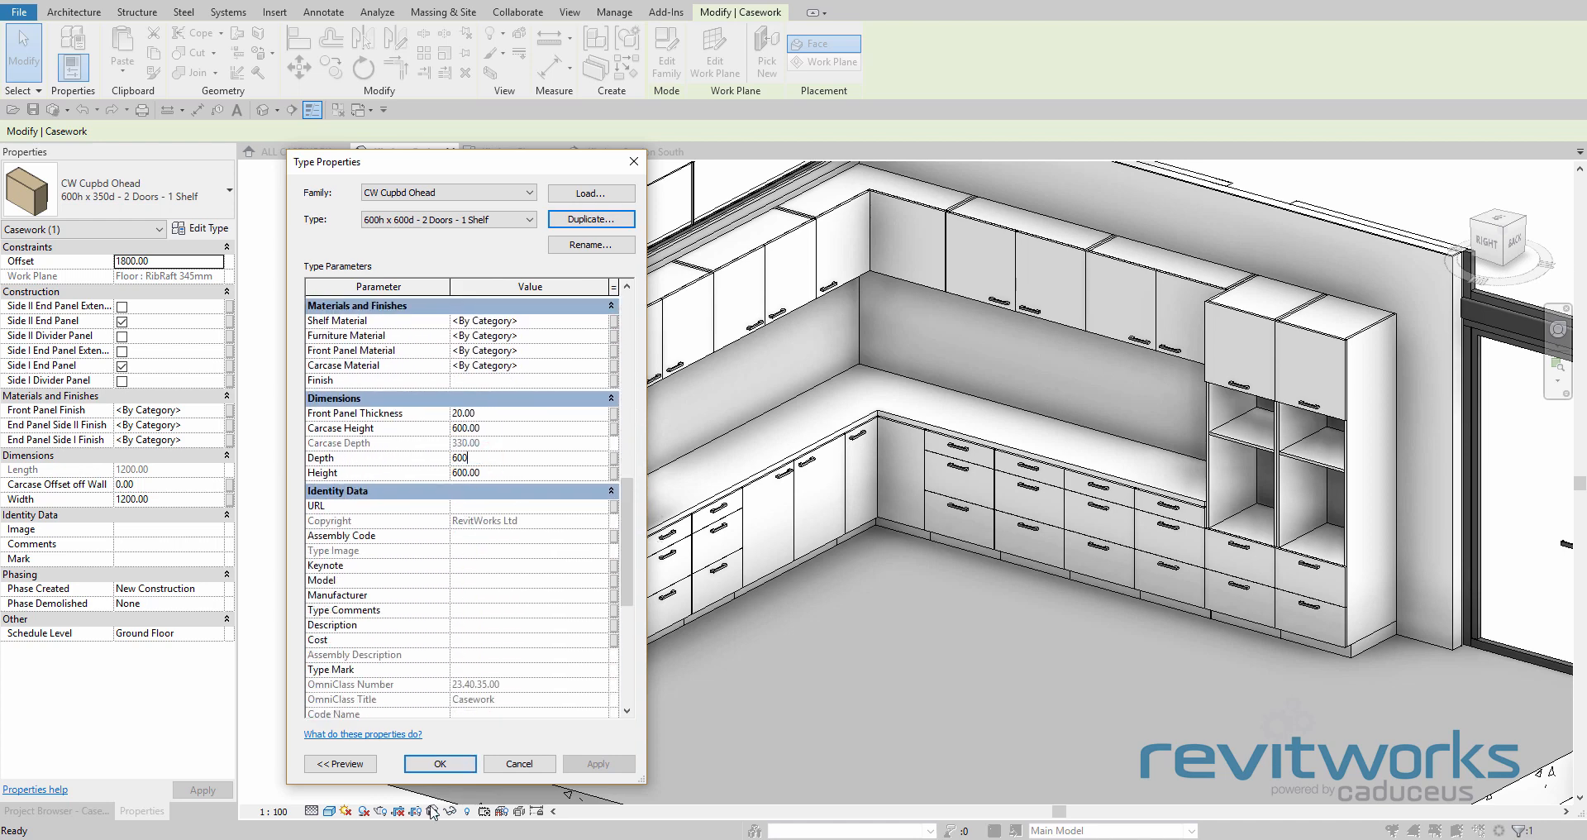
click(440, 762)
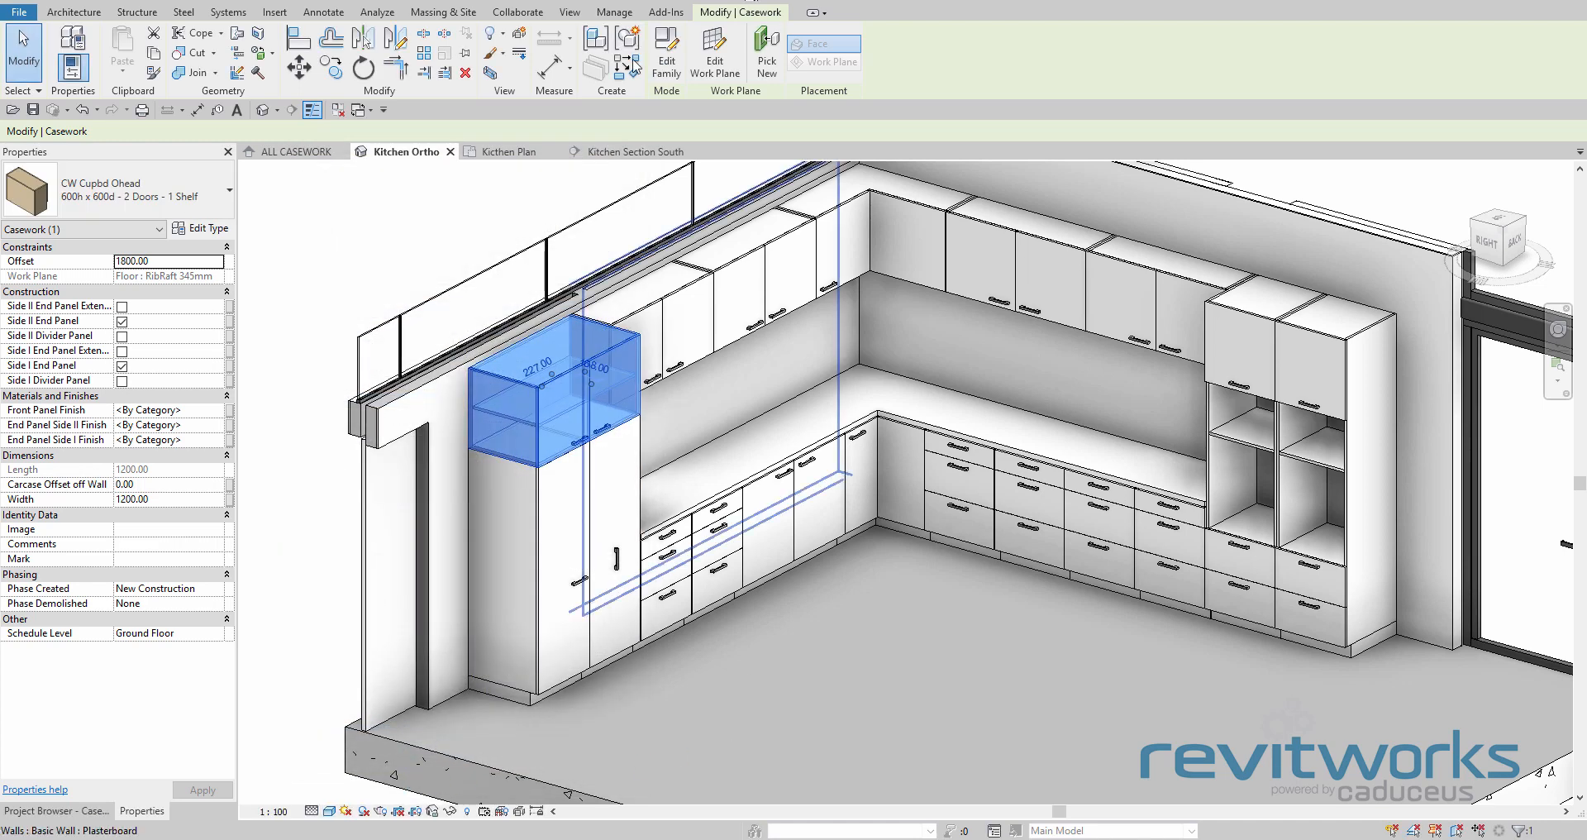
Return to Kitchen Section South and zoom into the pantry and drawer base units
click(635, 151)
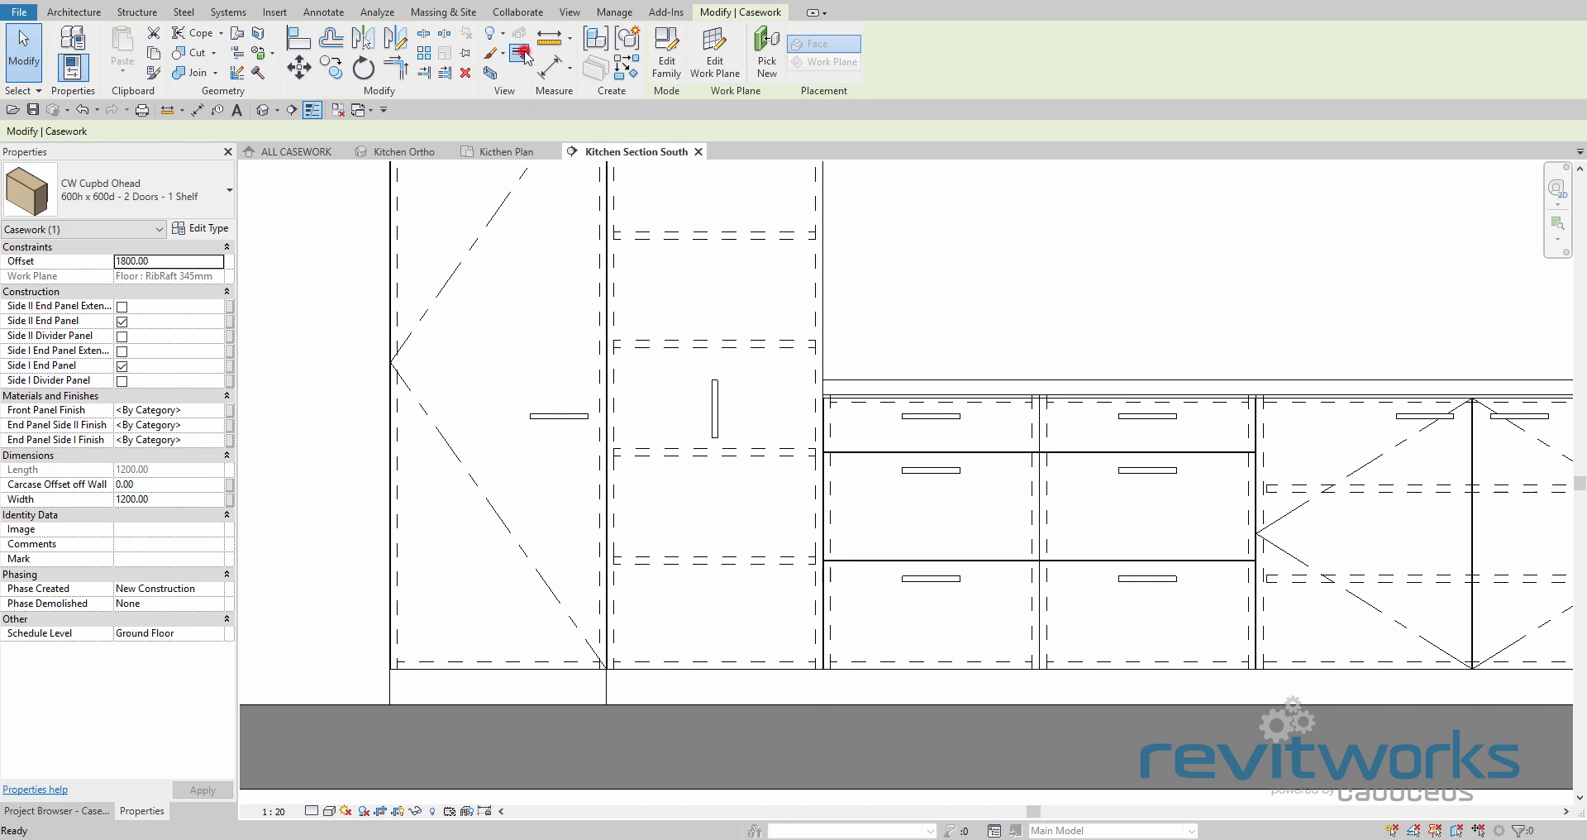
click(519, 51)
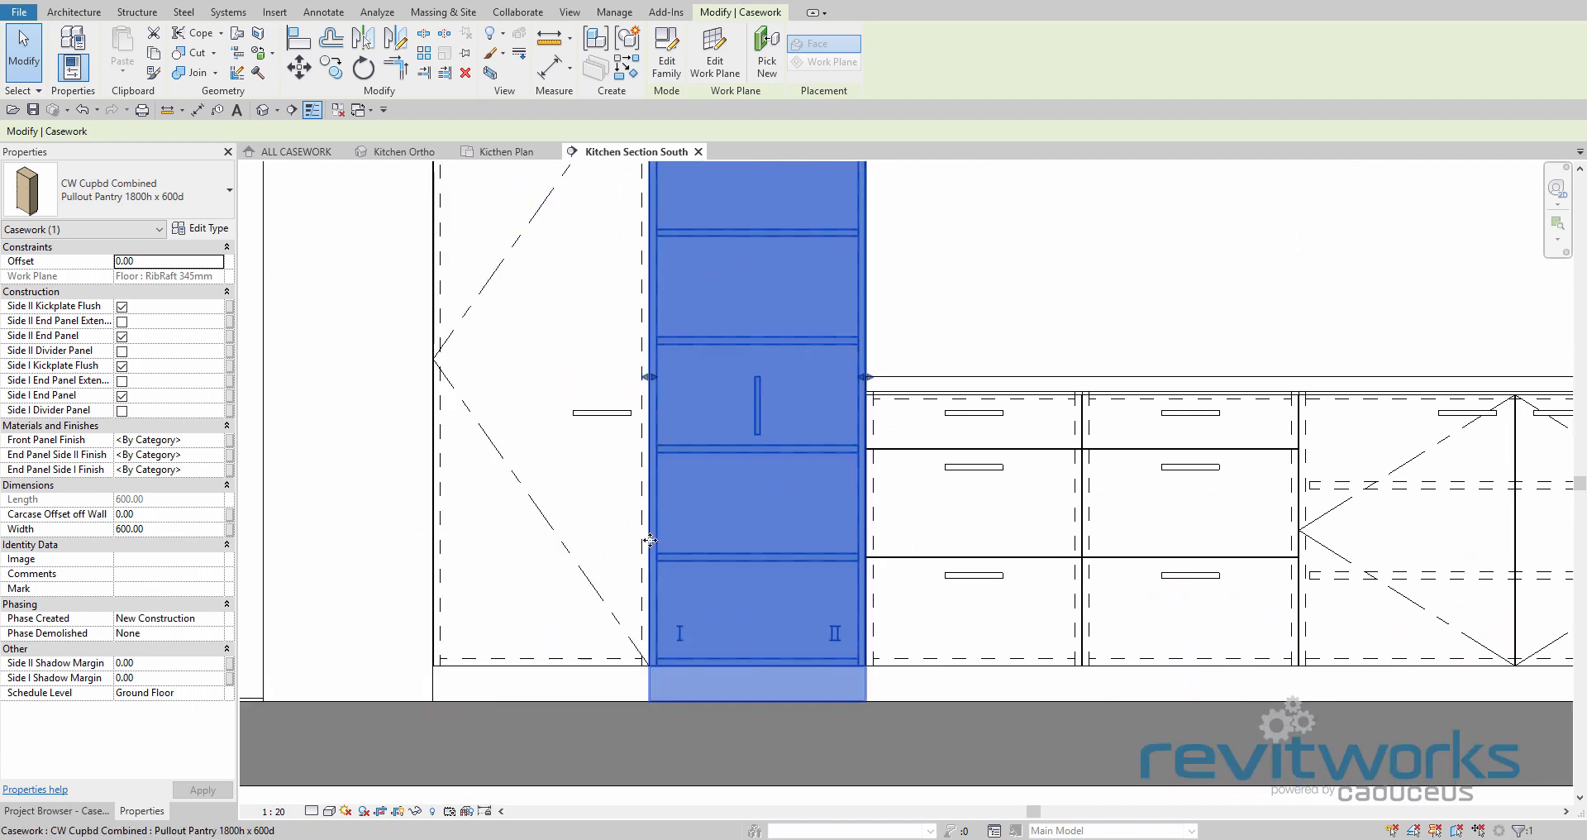
mouse_move(646, 531)
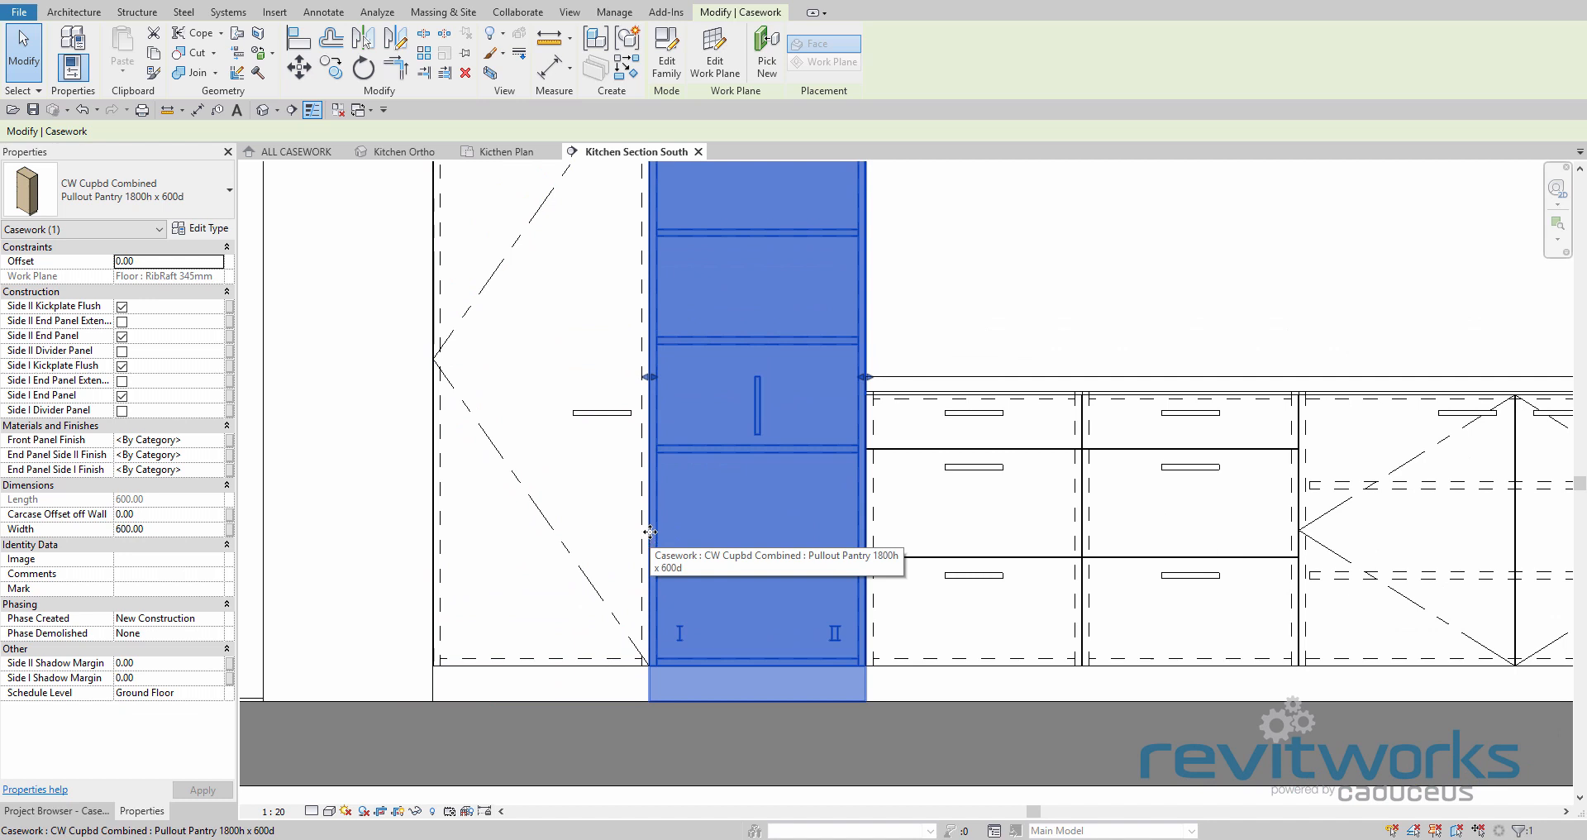
mouse_move(397, 537)
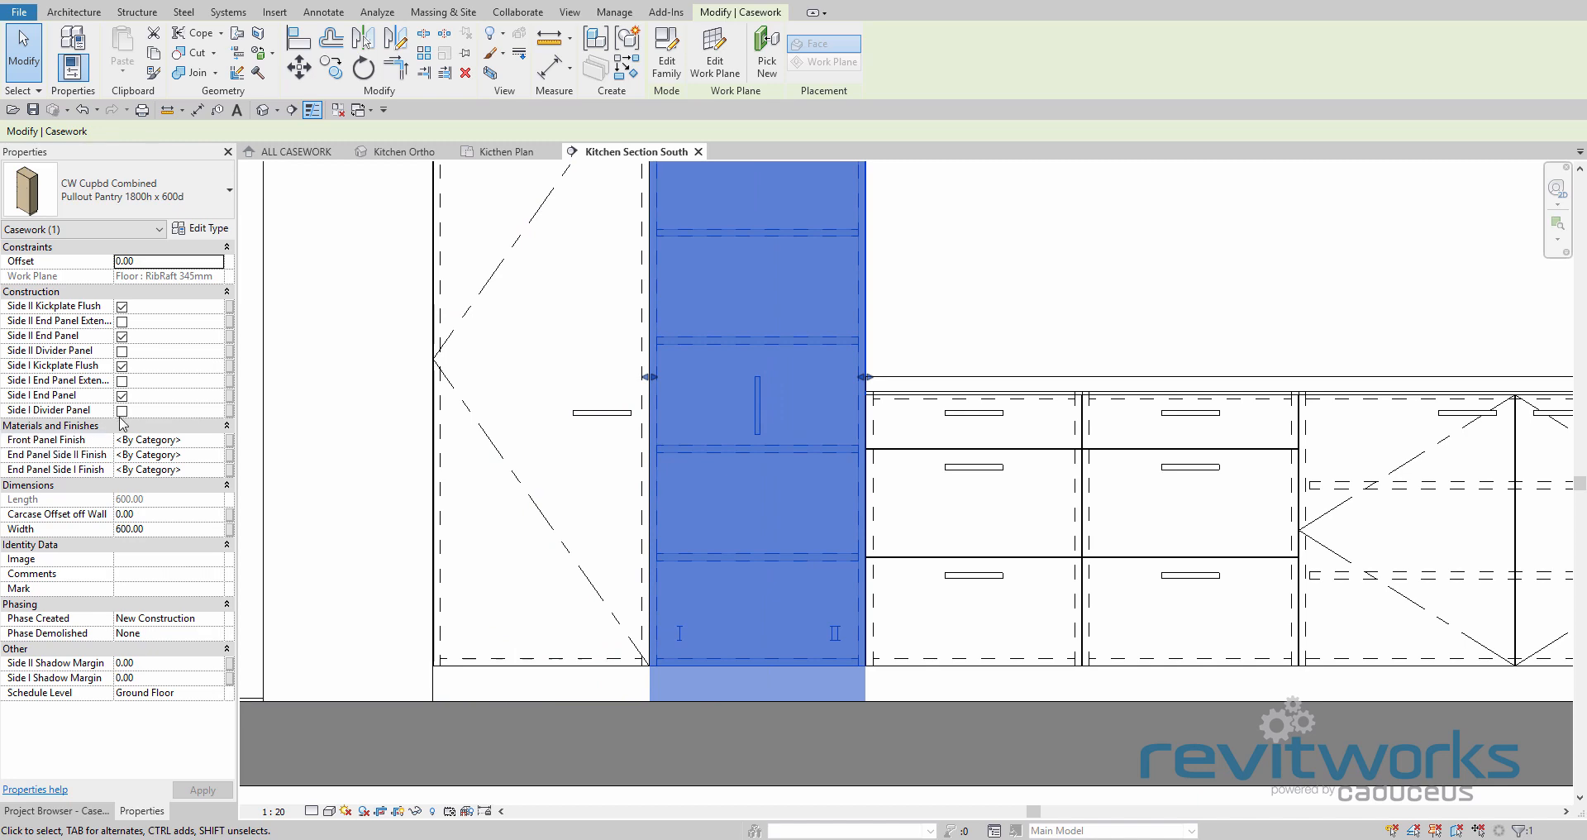
Tick Side I Divider Panel and untick Side I End Panel on both the pullout pantry and the one-door unit
click(121, 395)
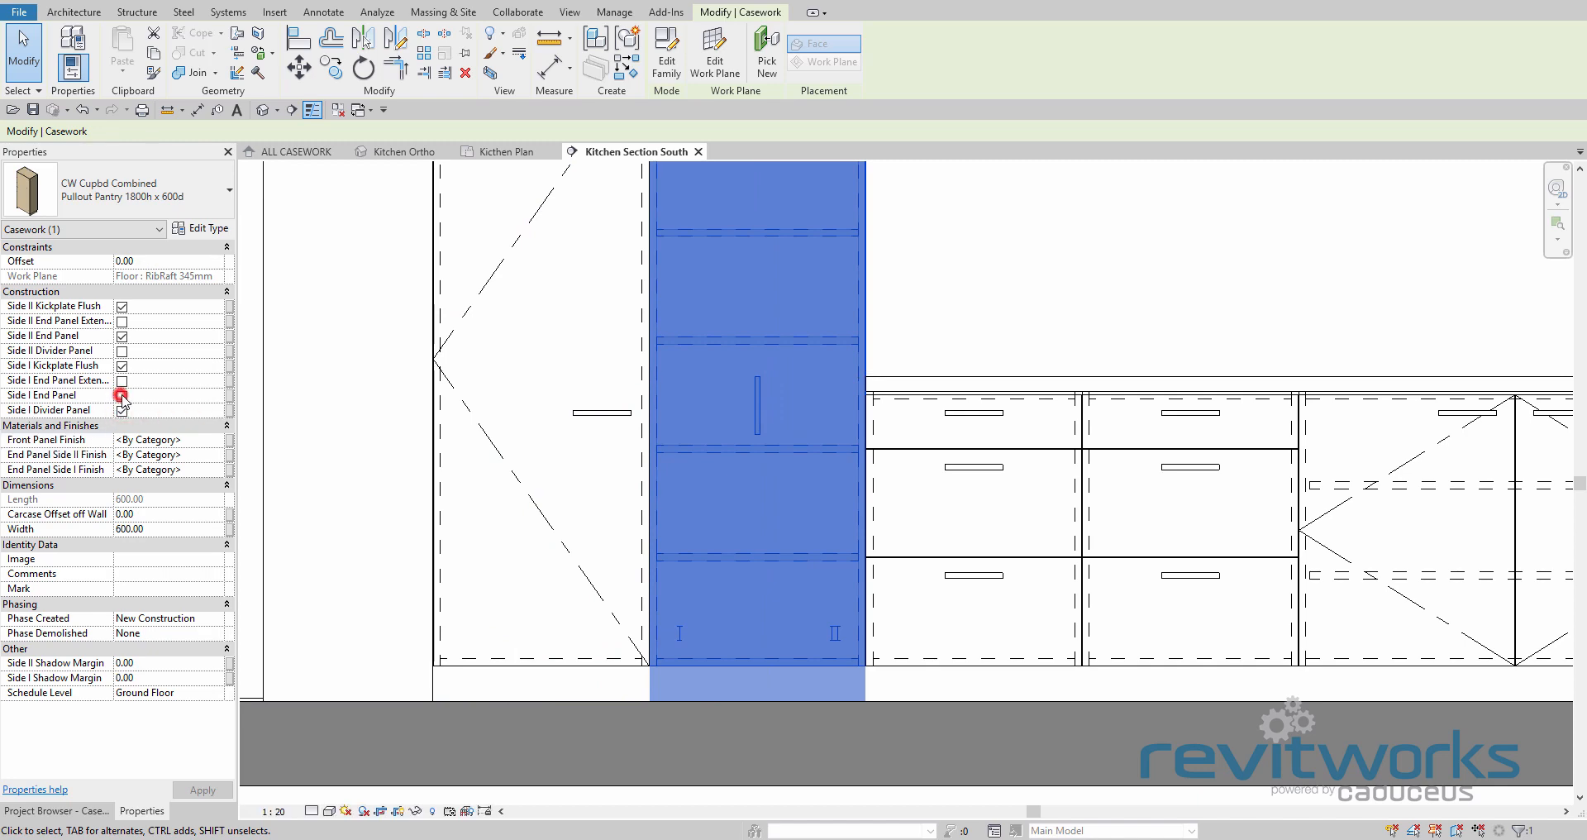
click(120, 395)
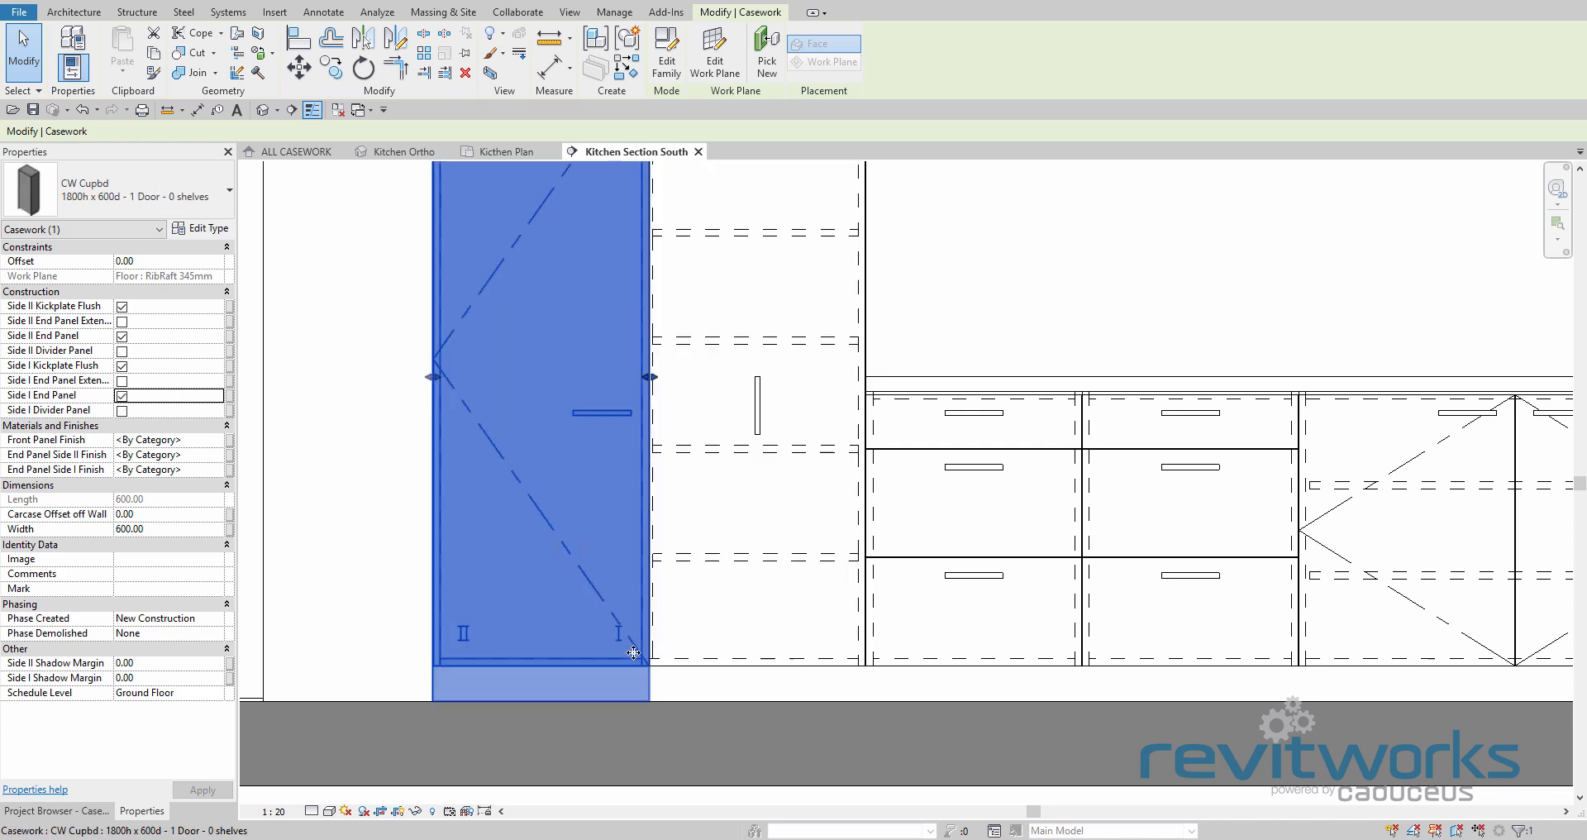
click(120, 410)
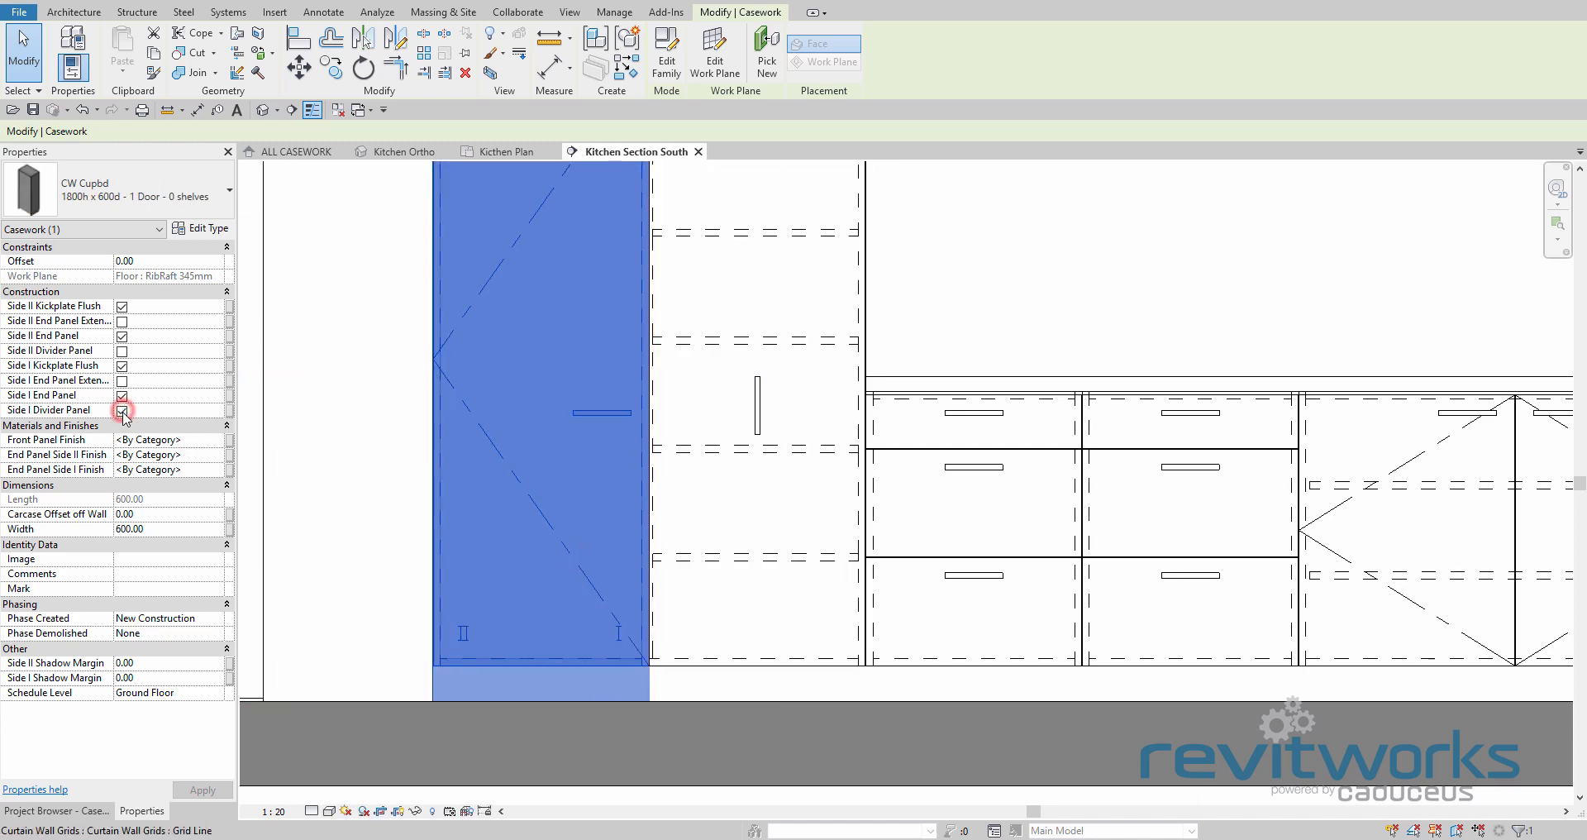
click(121, 395)
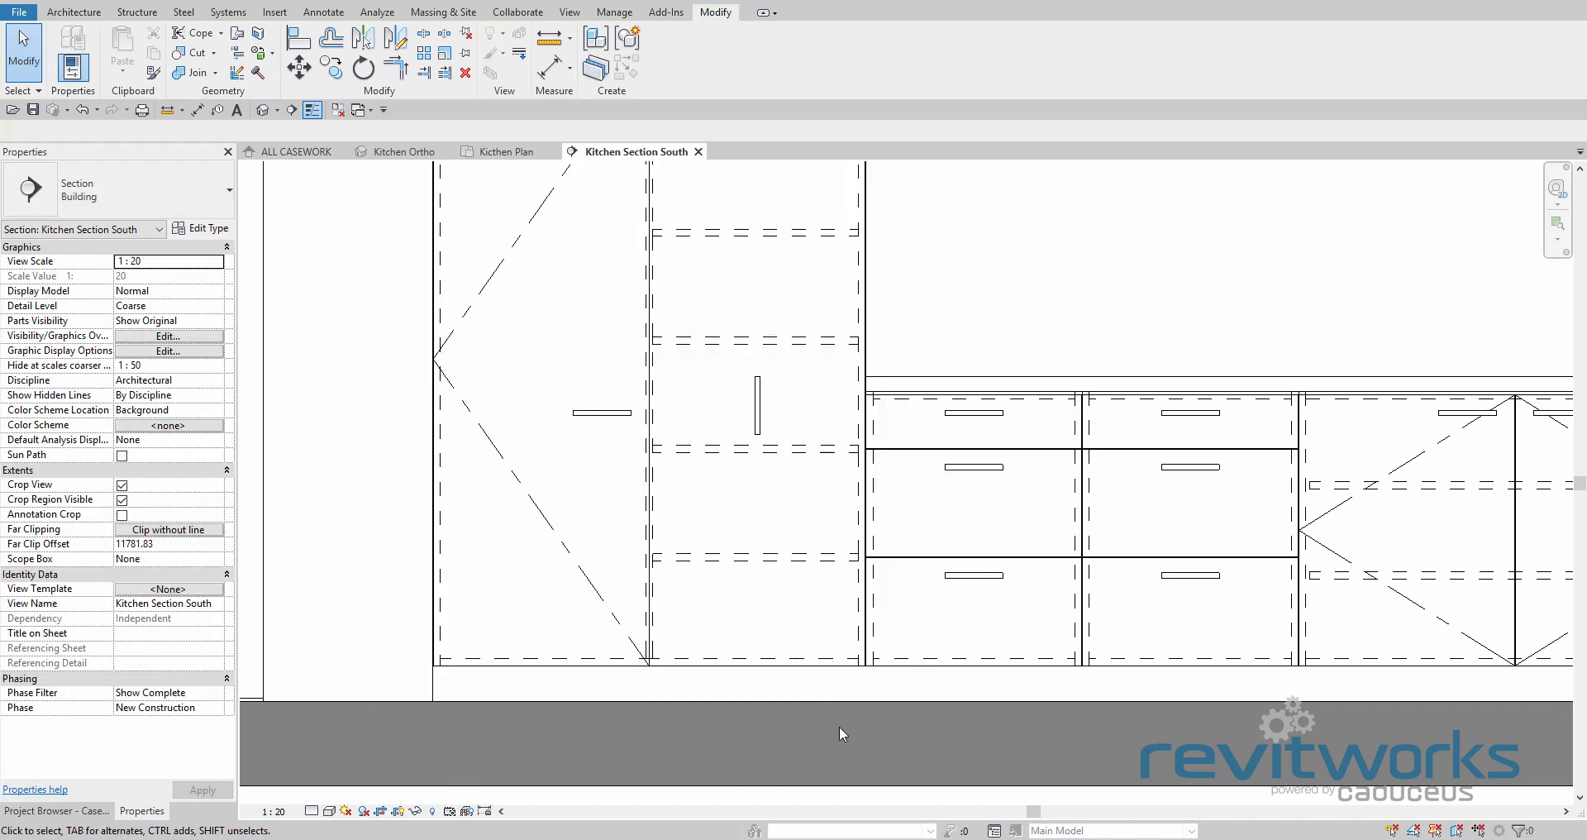
mouse_move(688, 739)
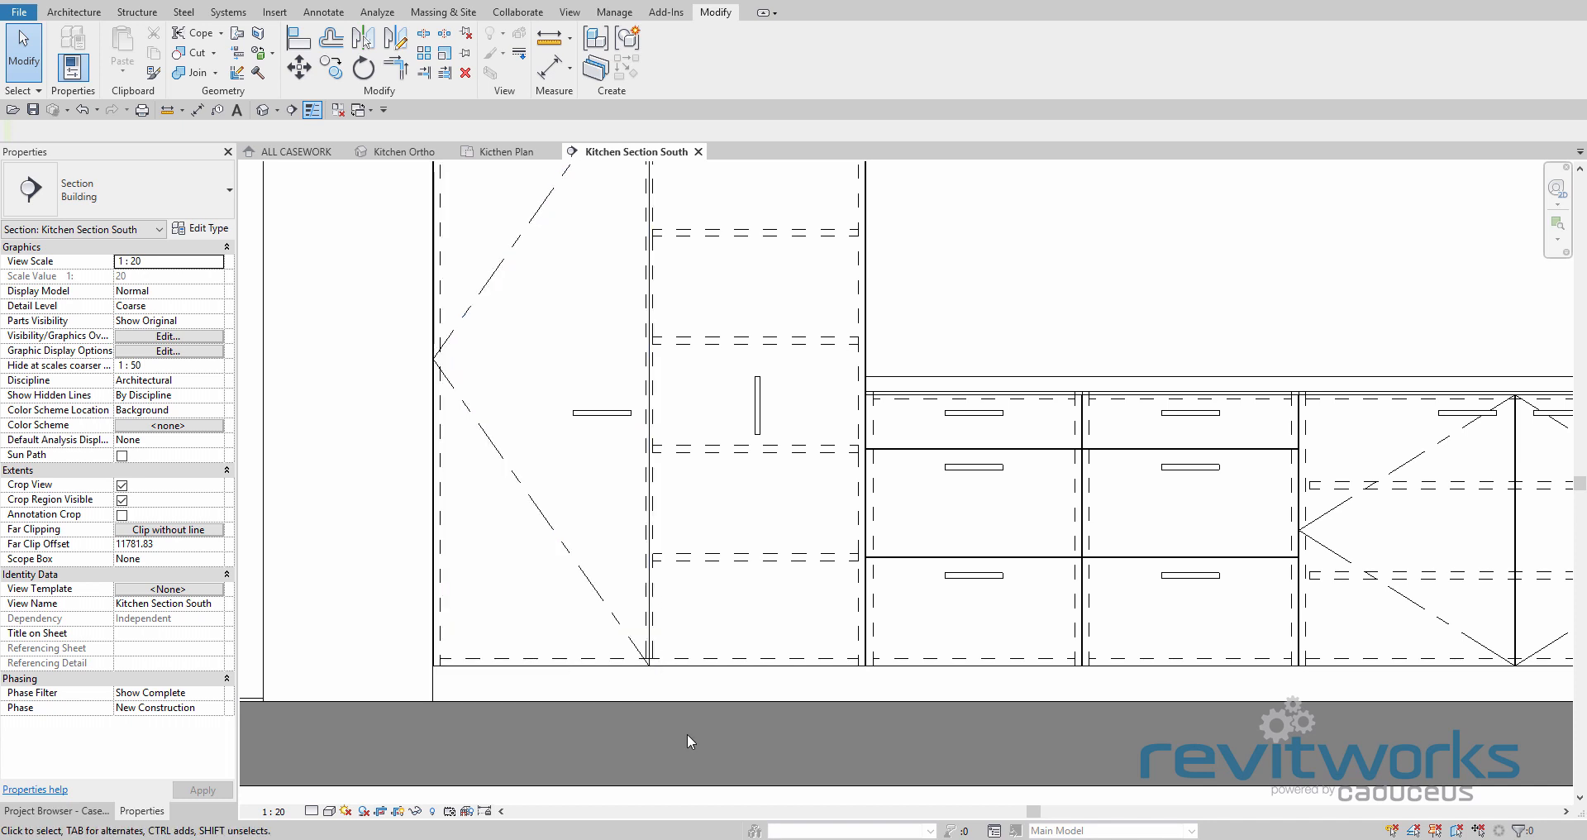
mouse_move(982, 734)
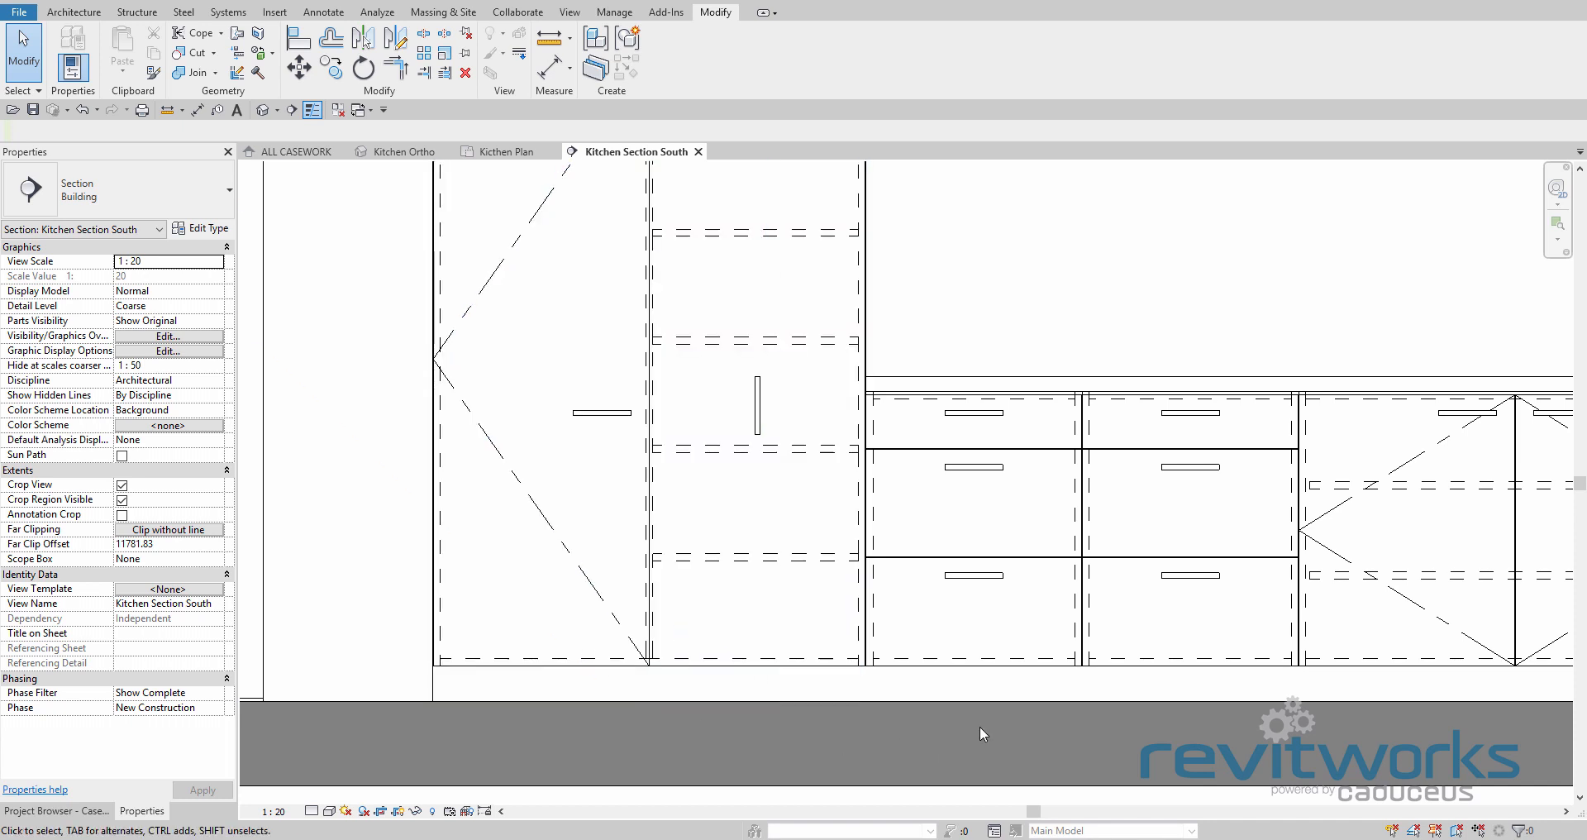
Change the Side end/divider panel settings of the CW Drawer UB 860h unit beside the pantry
click(1189, 534)
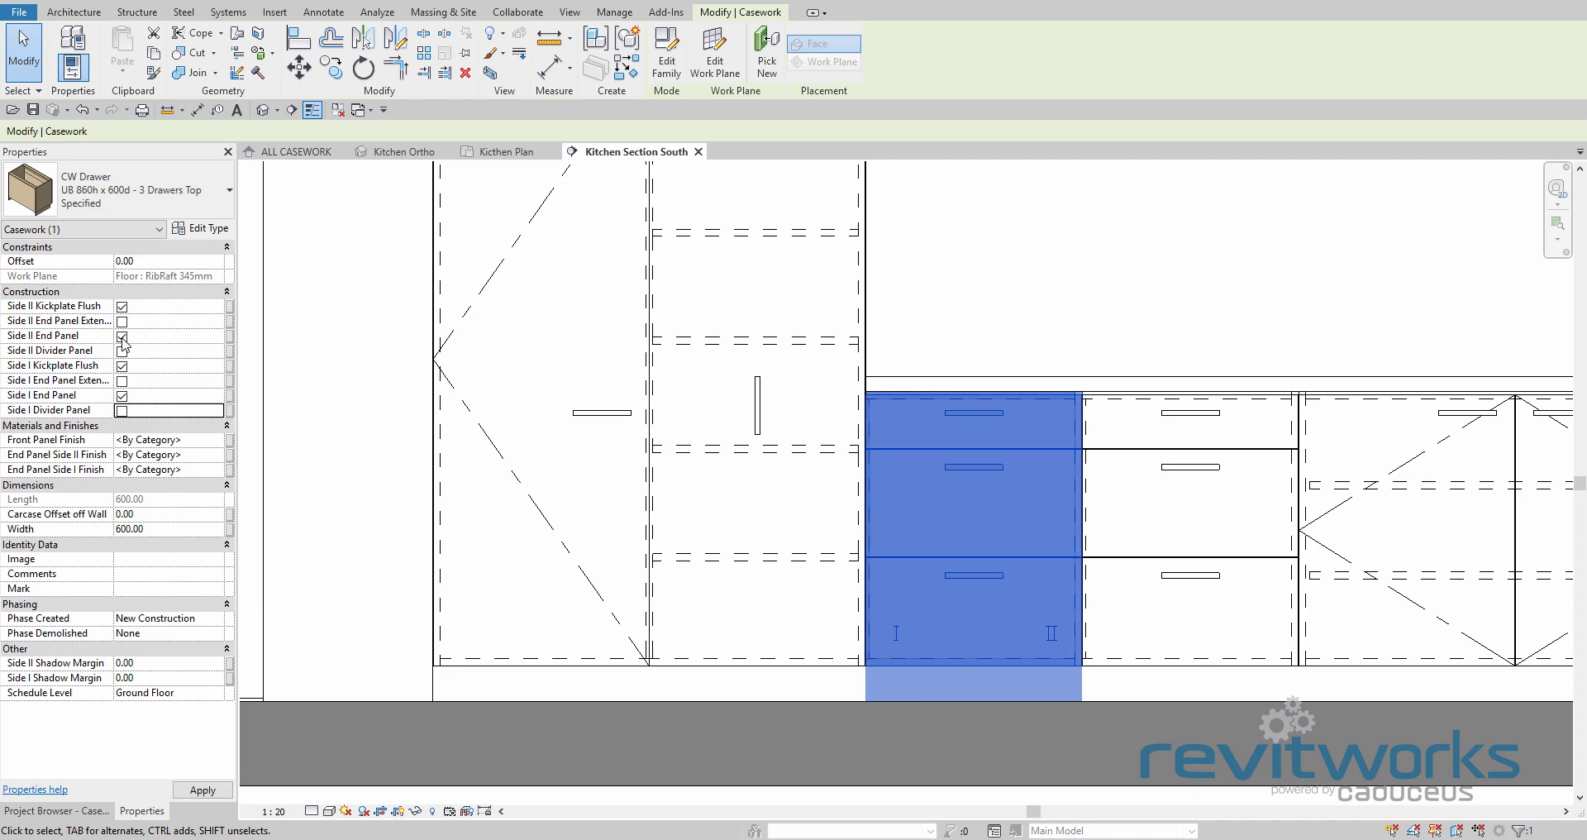
click(121, 348)
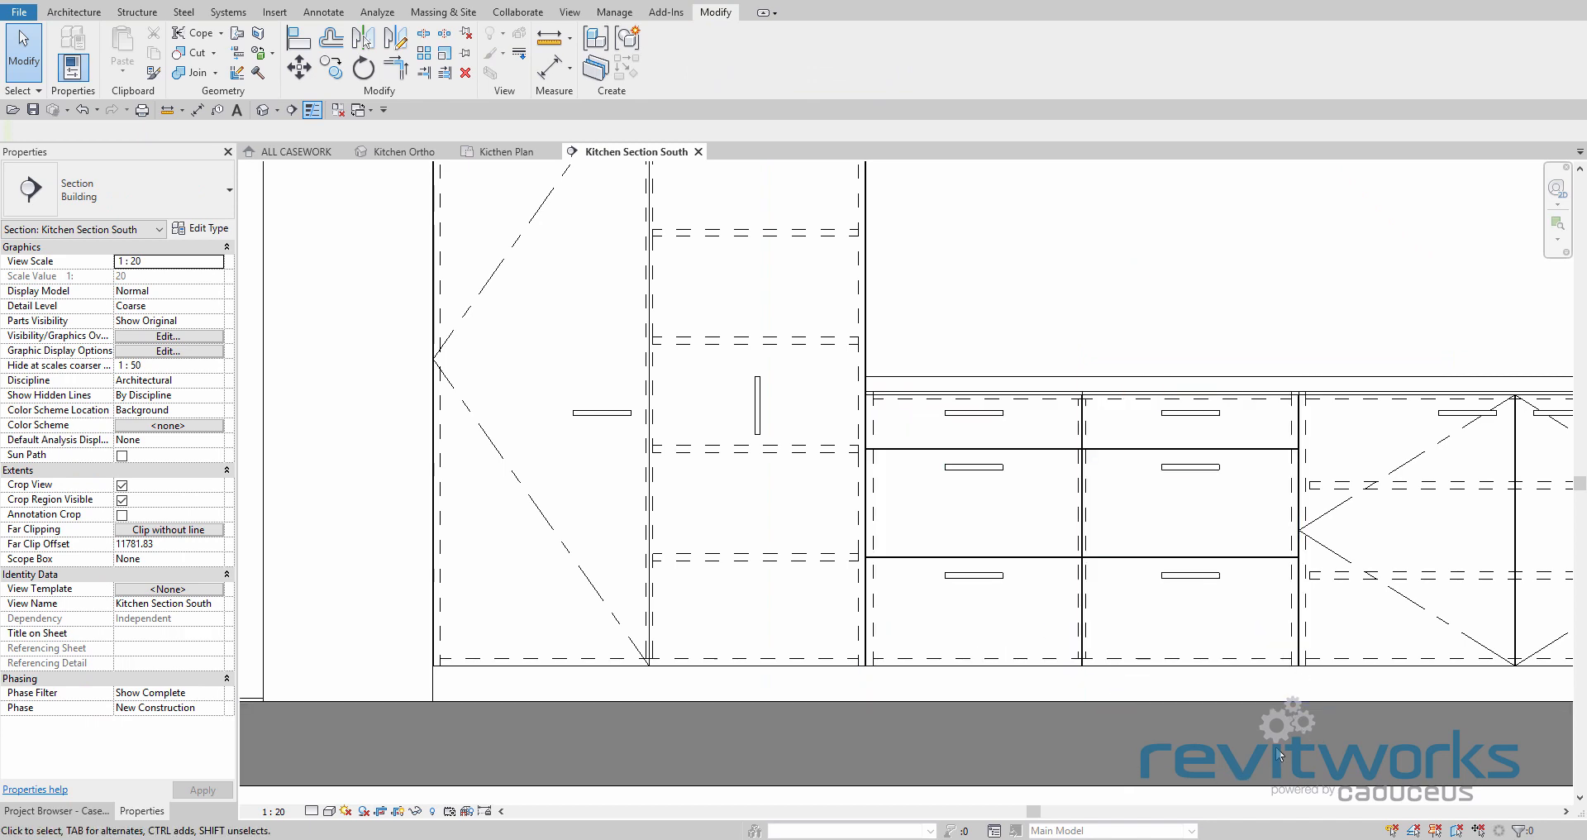
mouse_move(994, 630)
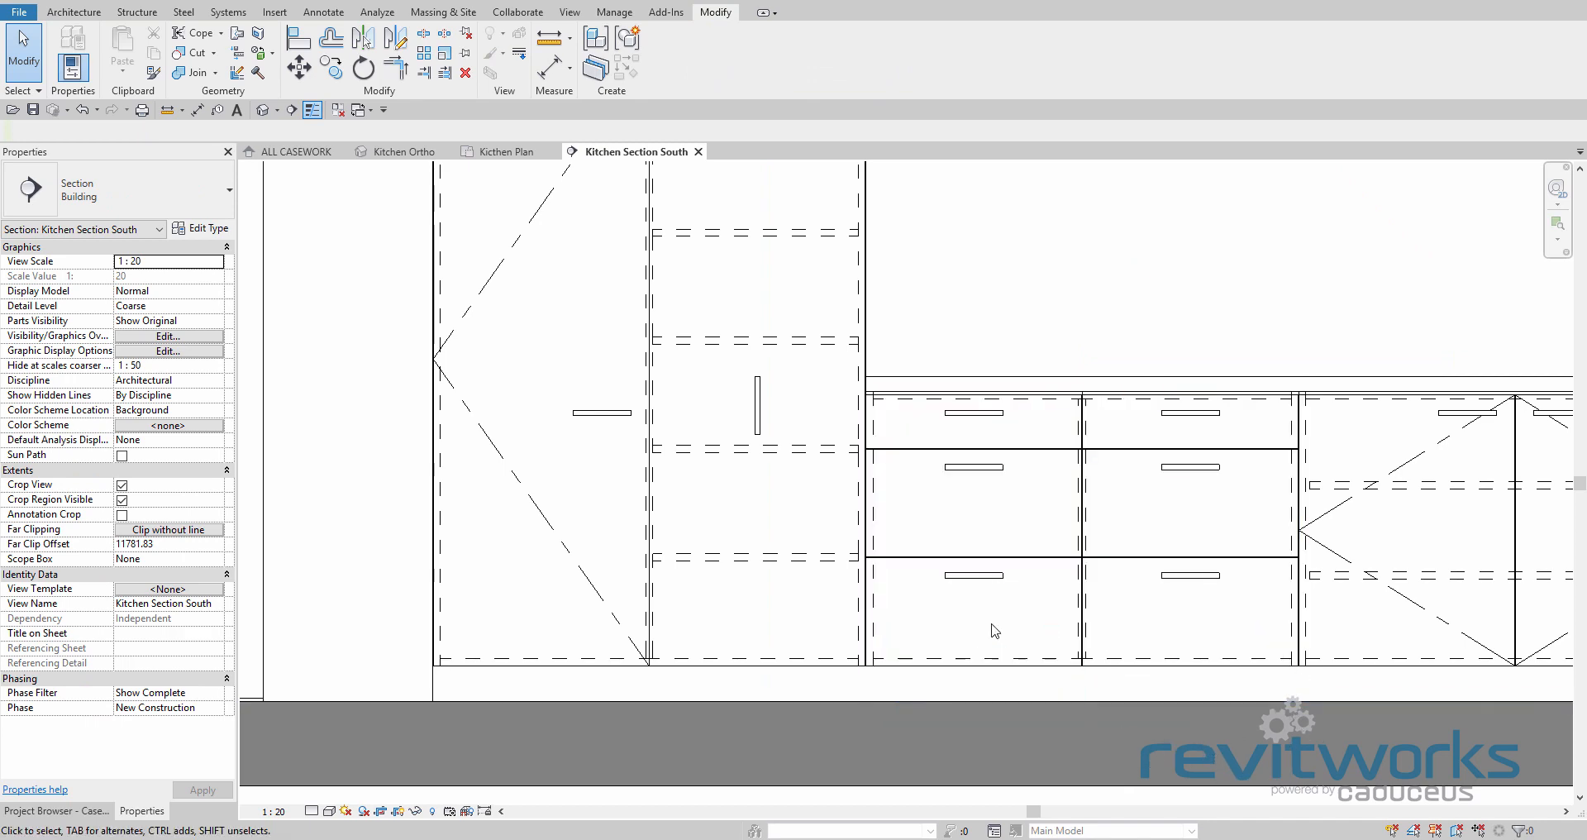